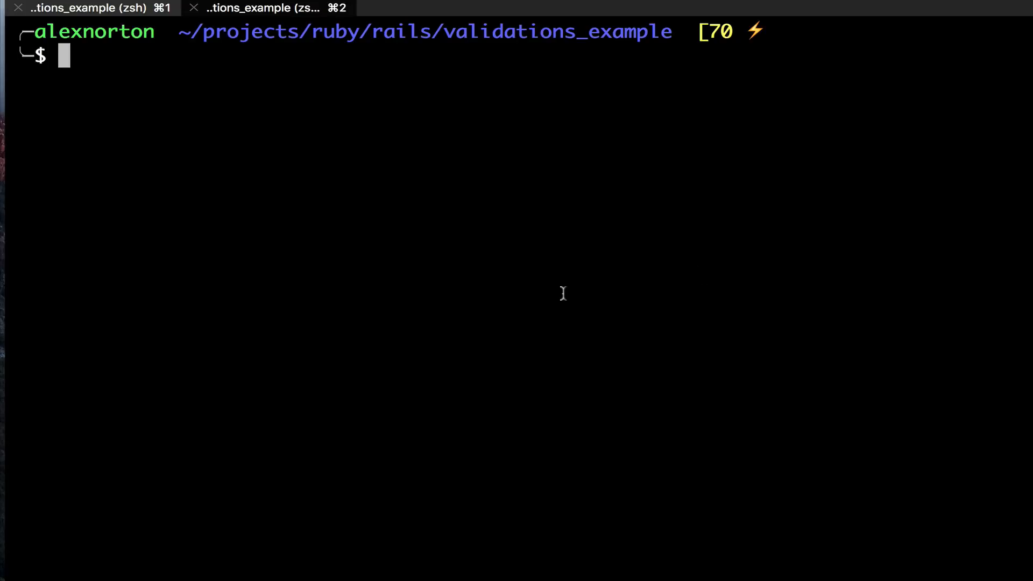
Step: Generate the Animal scaffold (name, age:integer, bio:text, email), run rake db:migrate, and launch Vim
type("rails g scaffold")
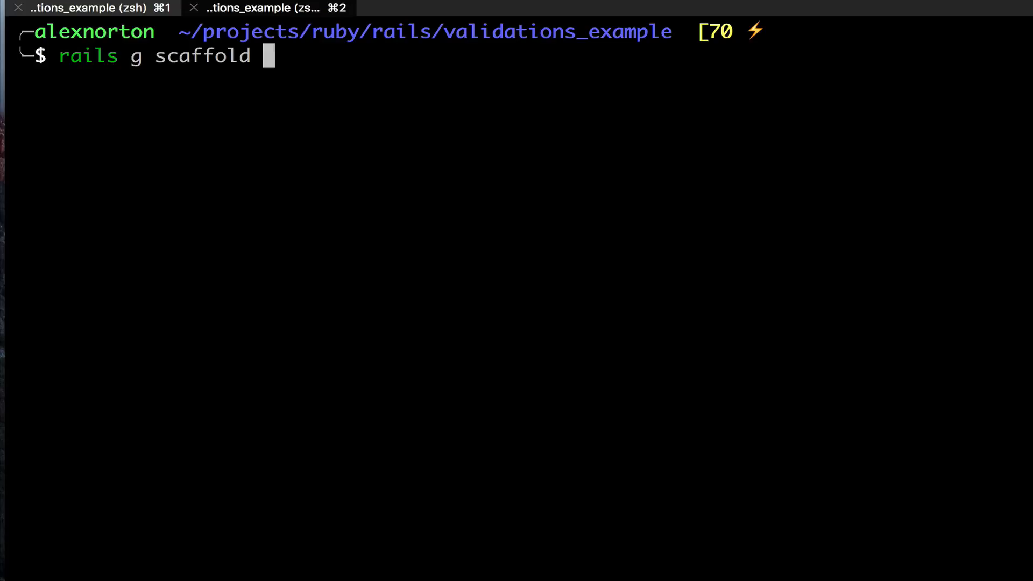
type("Animal a")
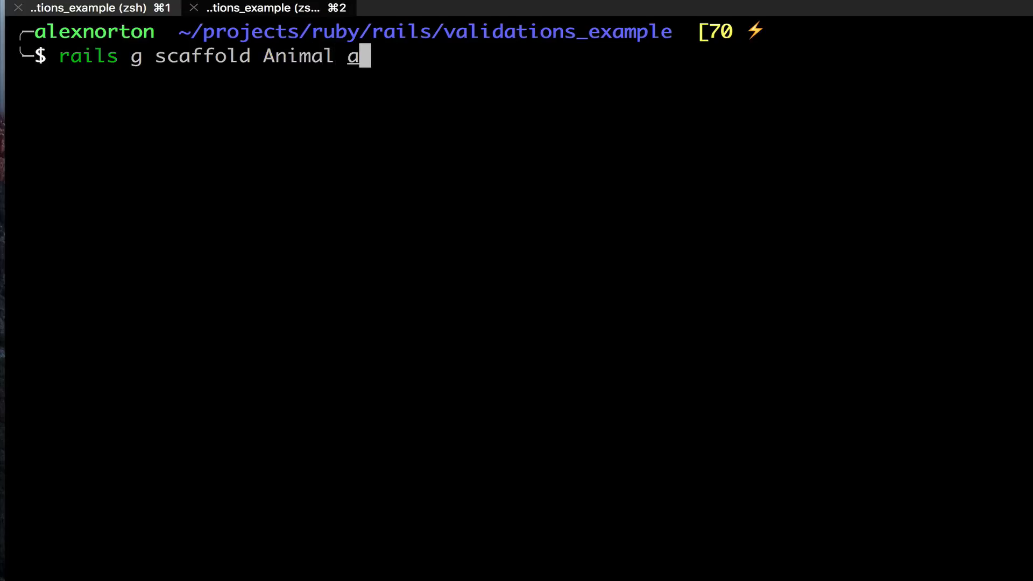
type("name age:")
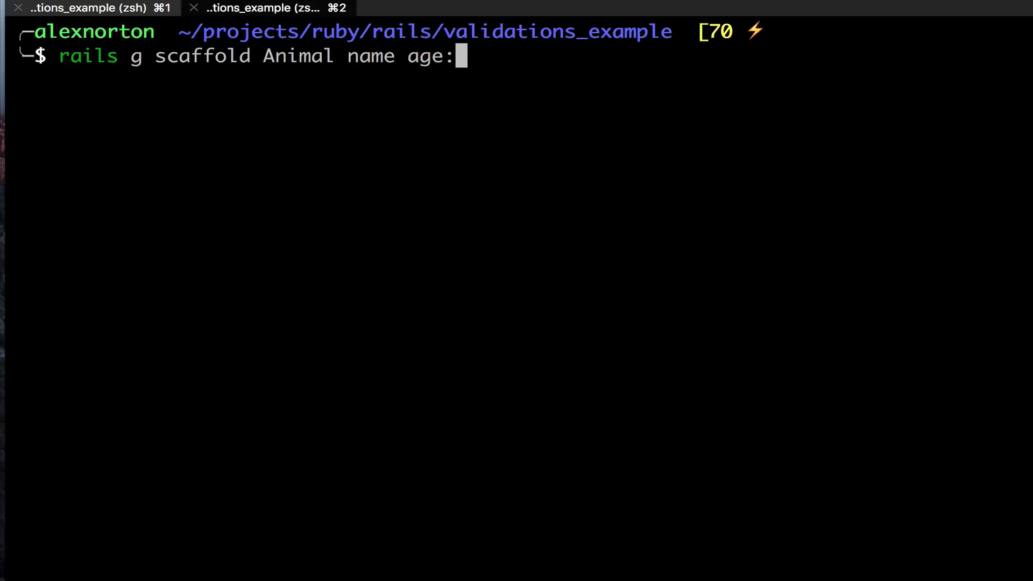
type("integer bio:")
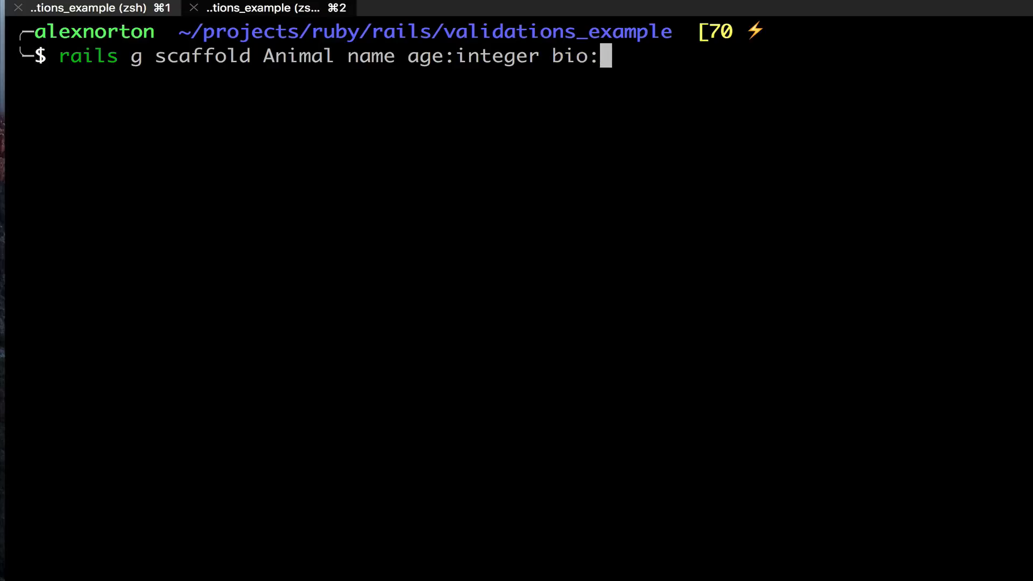
type("tex")
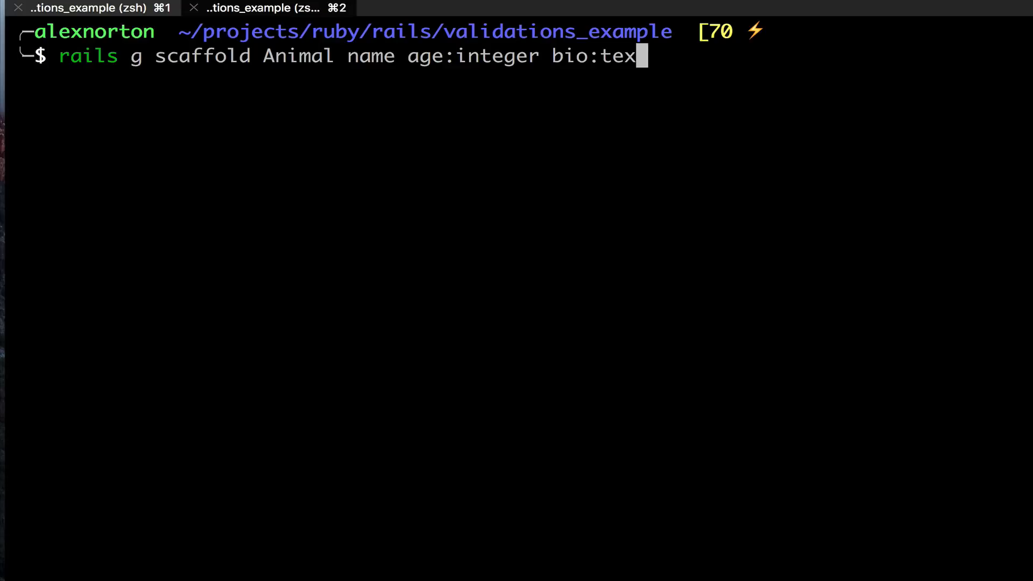
type("t")
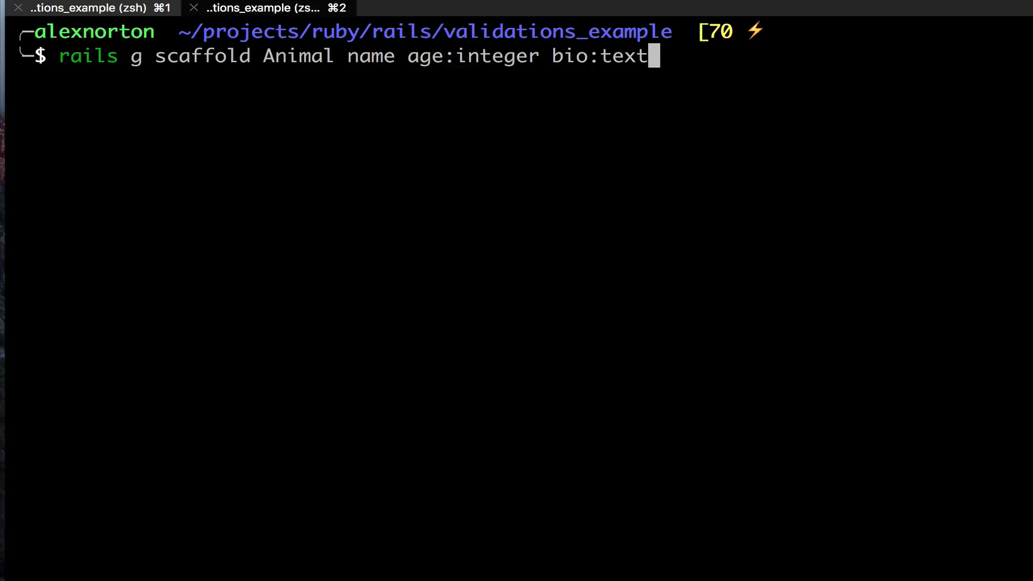
type("email")
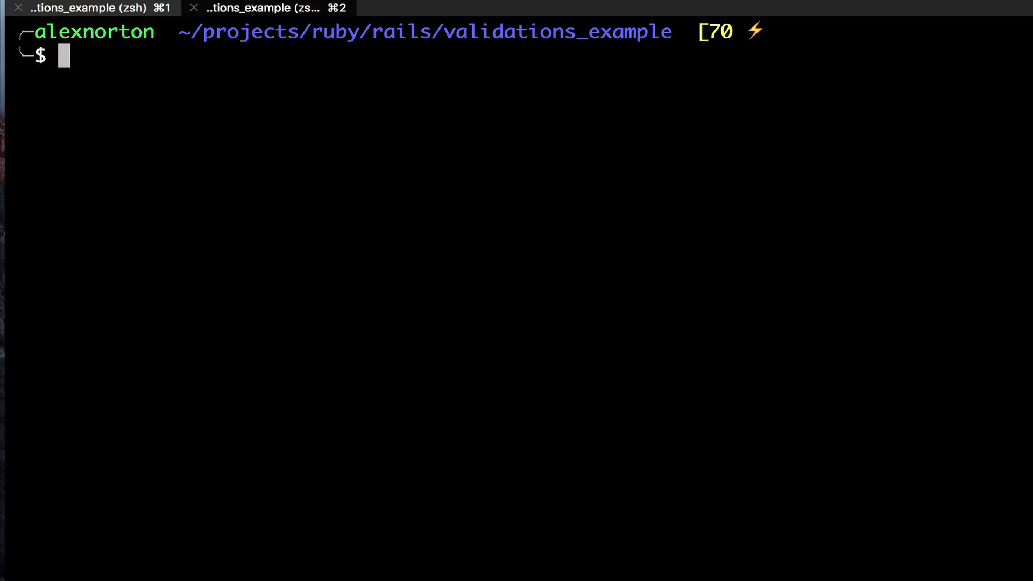
type("rake db")
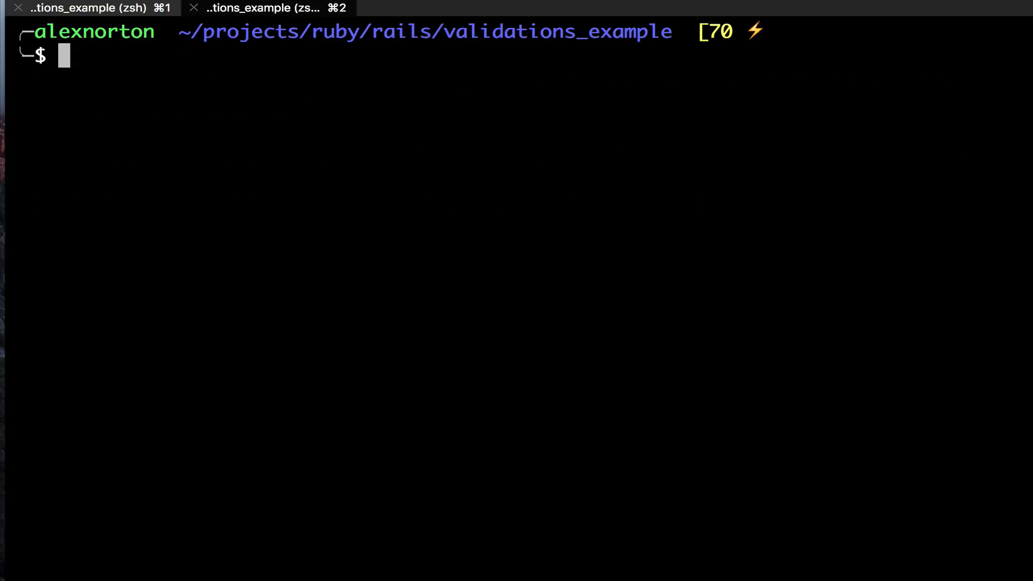
type("vim .")
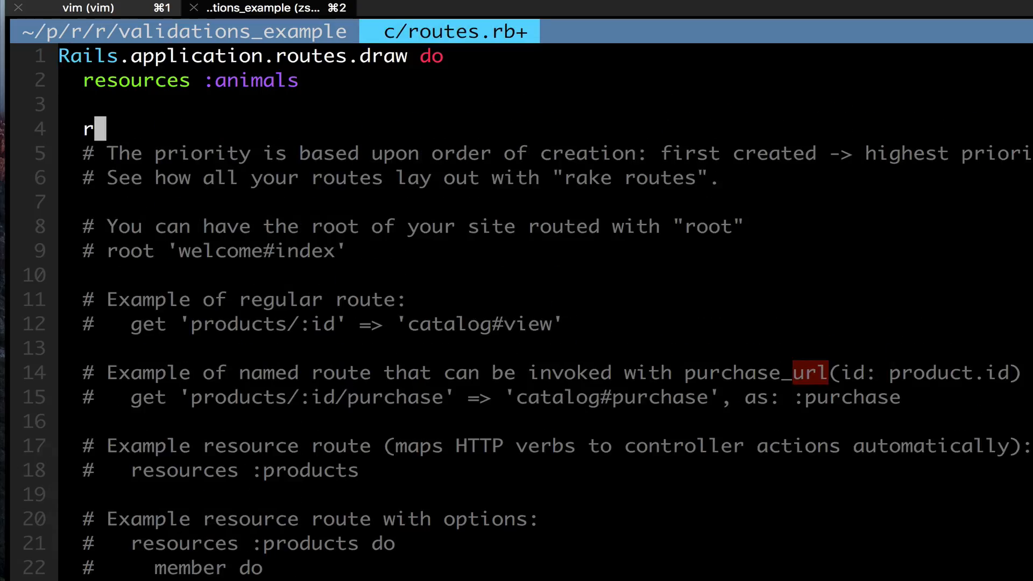
Step: Add root 'animals#index' to config/routes.rb
type("oot 'anim")
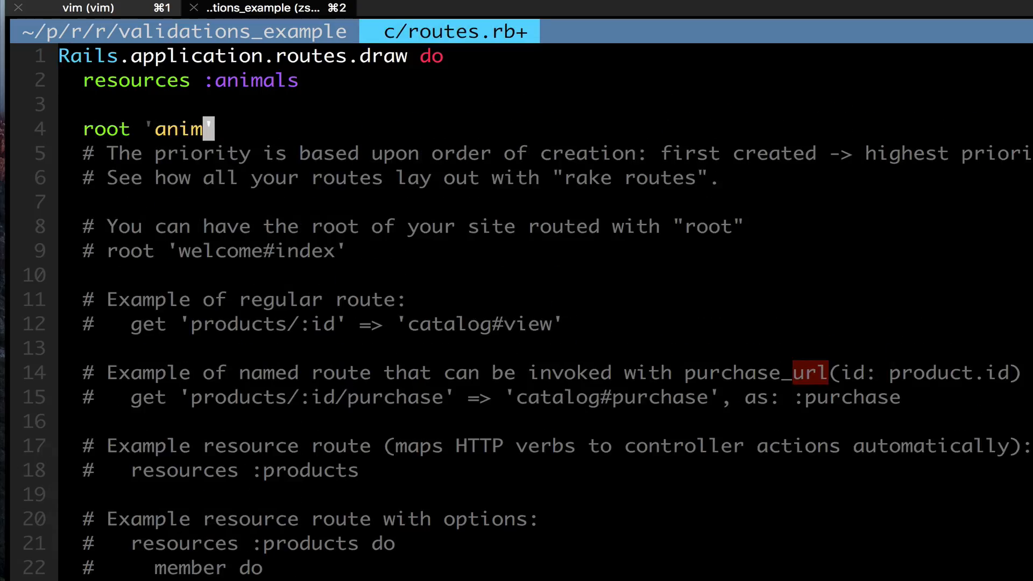
type("als#")
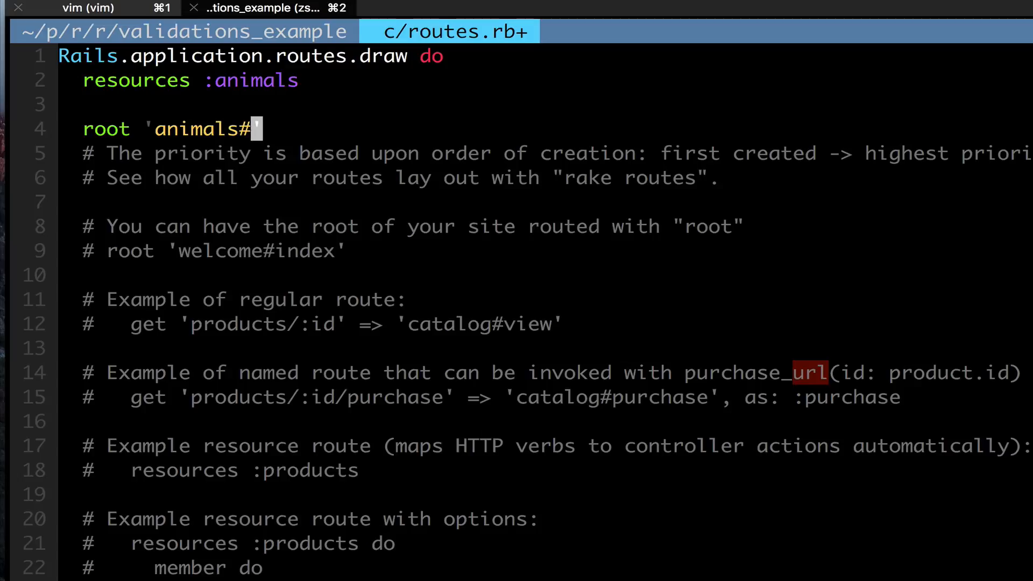
type("index")
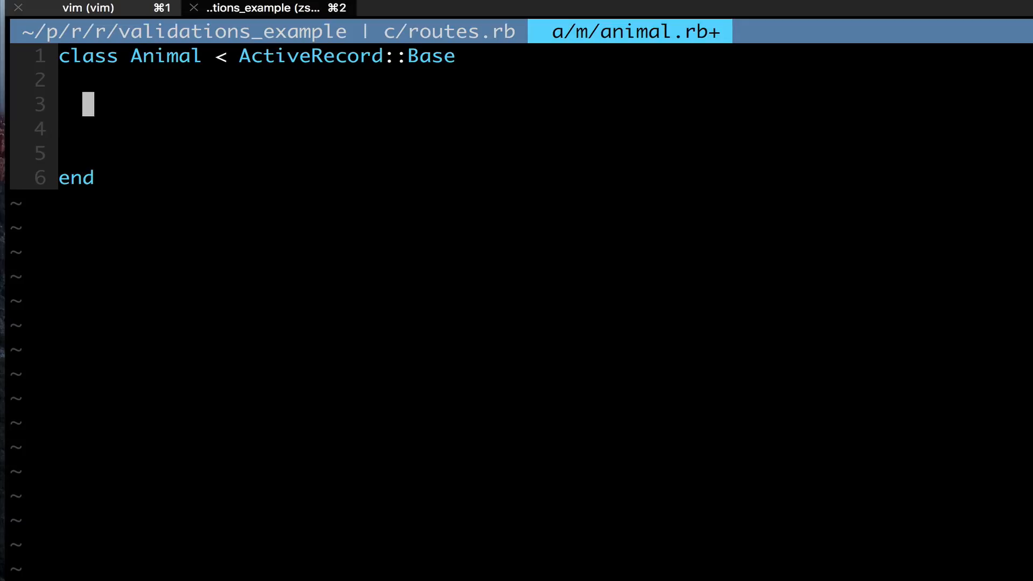
Step: Type 'validates :age, inclusion:' with a 1...1 range in app/models/animal.rb
type("validate")
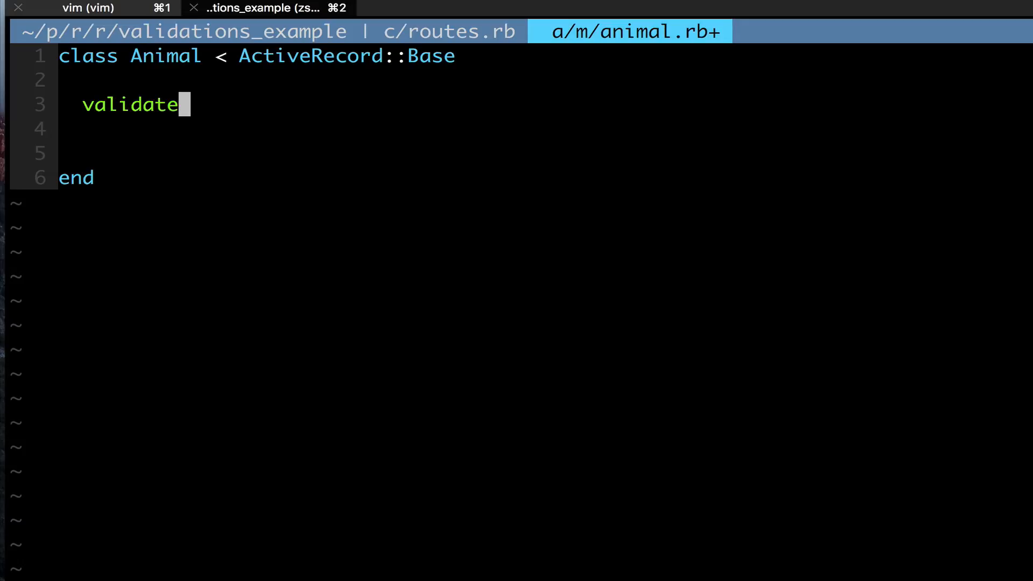
type("s :age,")
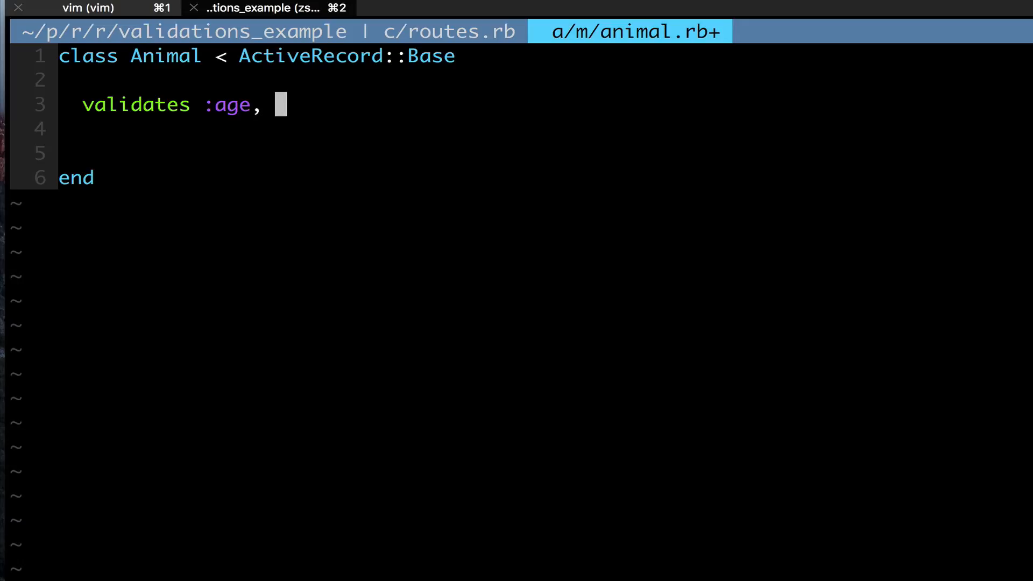
type("inclusion")
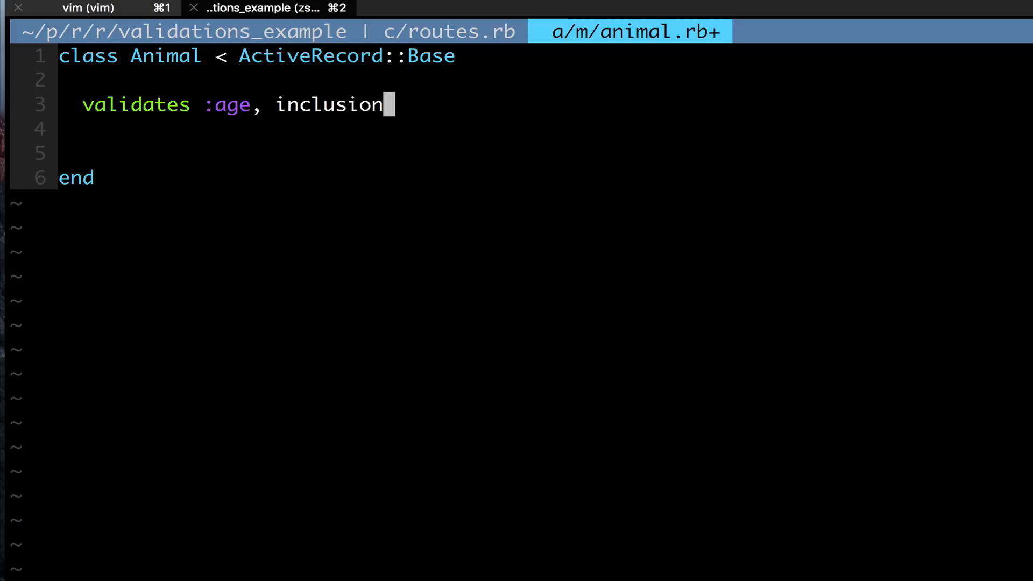
type(":")
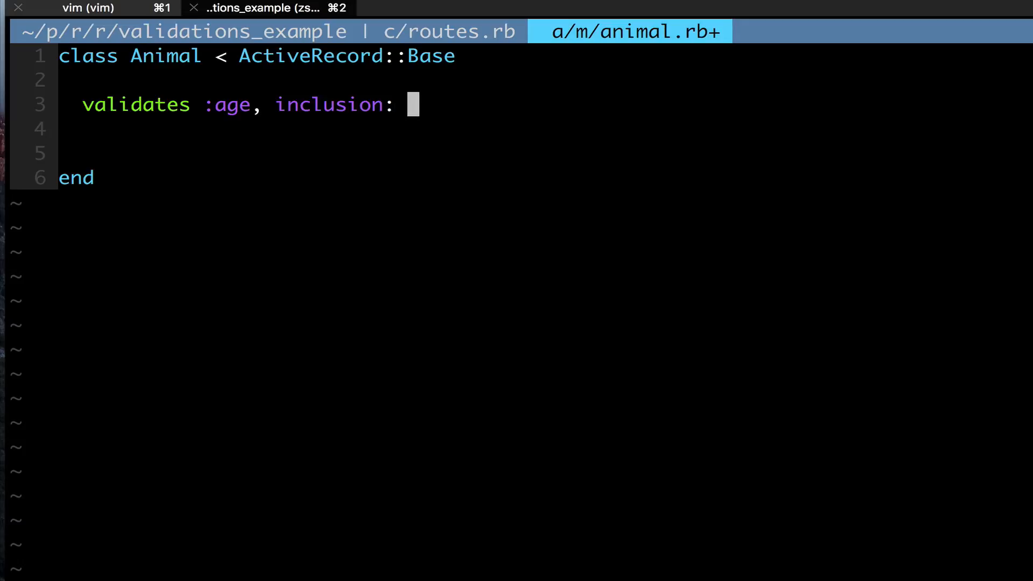
type("1...1")
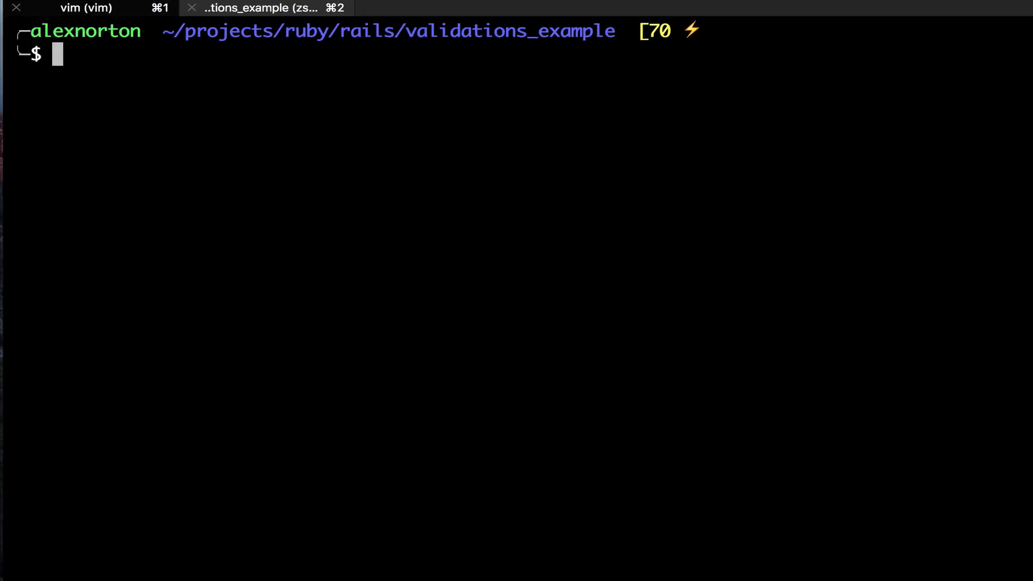
Step: Run rails s in the first tab
type("rails s")
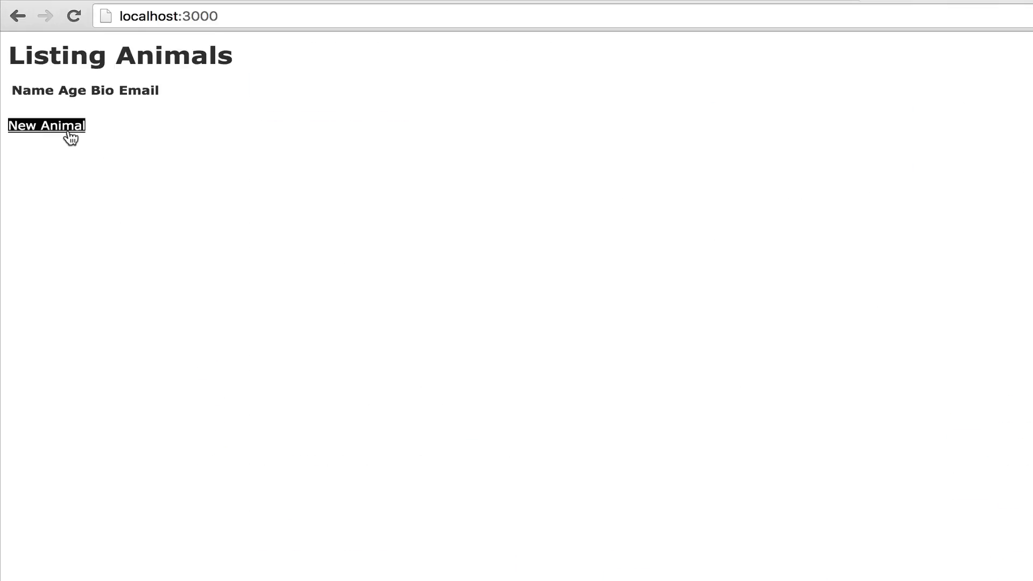
Step: Submit a new animal named AJ aged 11 to test the age validation
left_click(48, 126)
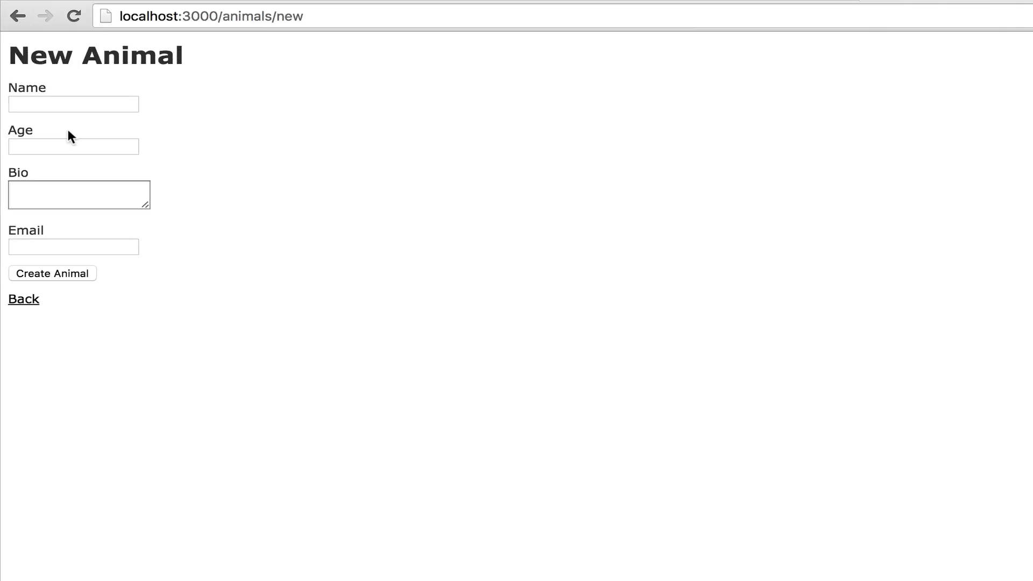
left_click(72, 105)
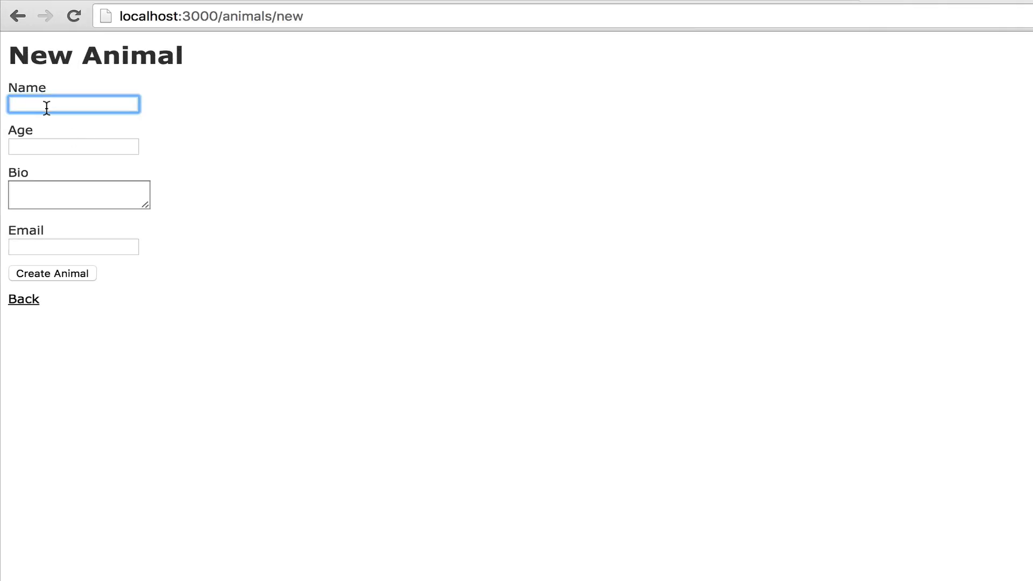
type("AJ")
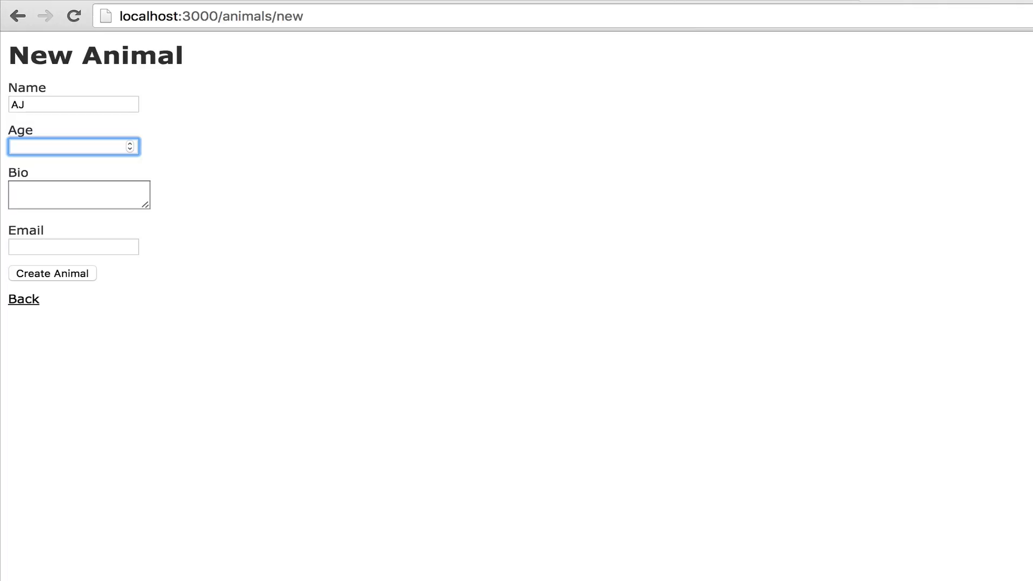
type("11")
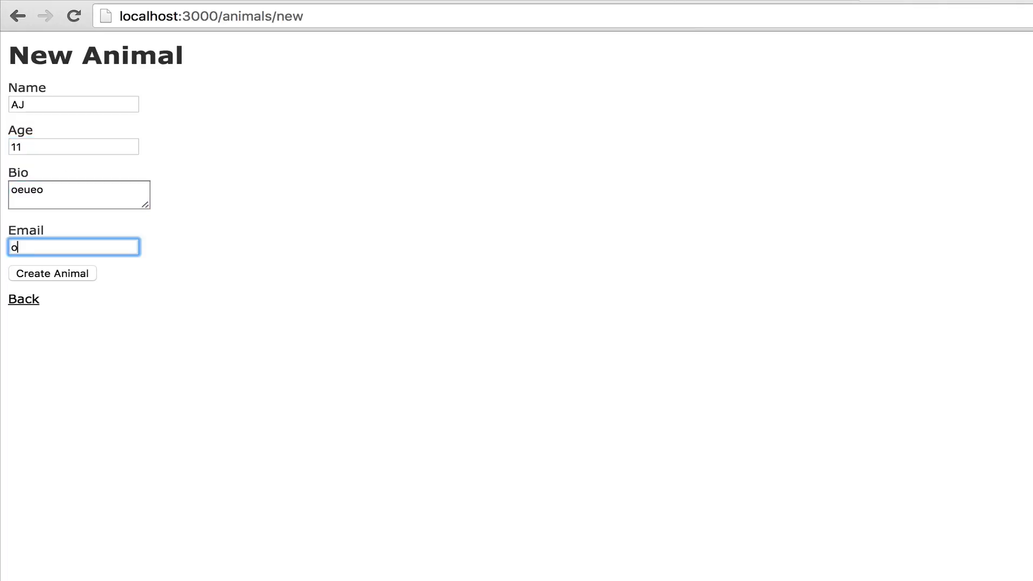
left_click(51, 273)
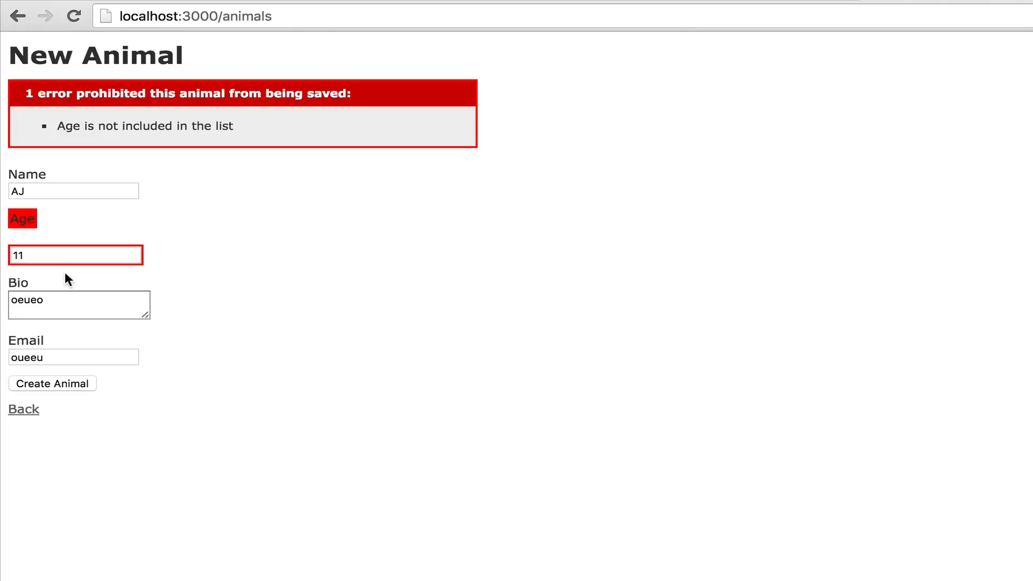
mouse_move(183, 255)
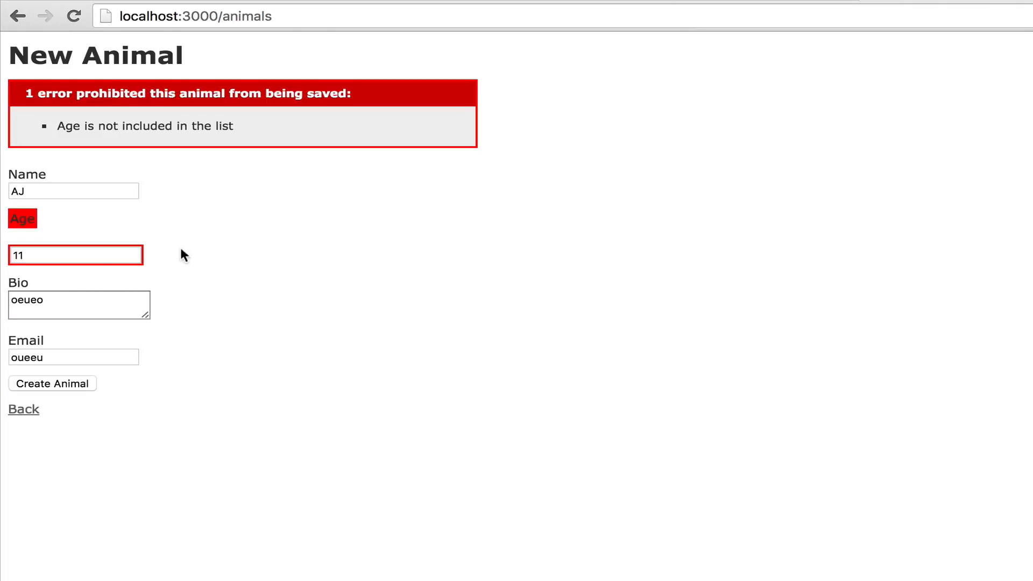
Step: Correct AJ's age to 9, save the animal, and return to the list
left_click(75, 256)
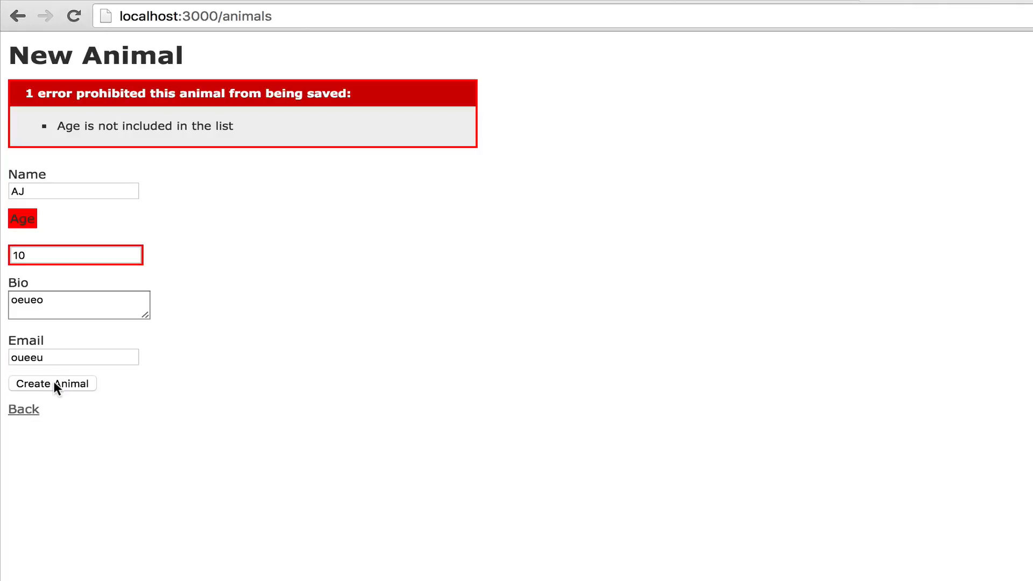
mouse_move(148, 263)
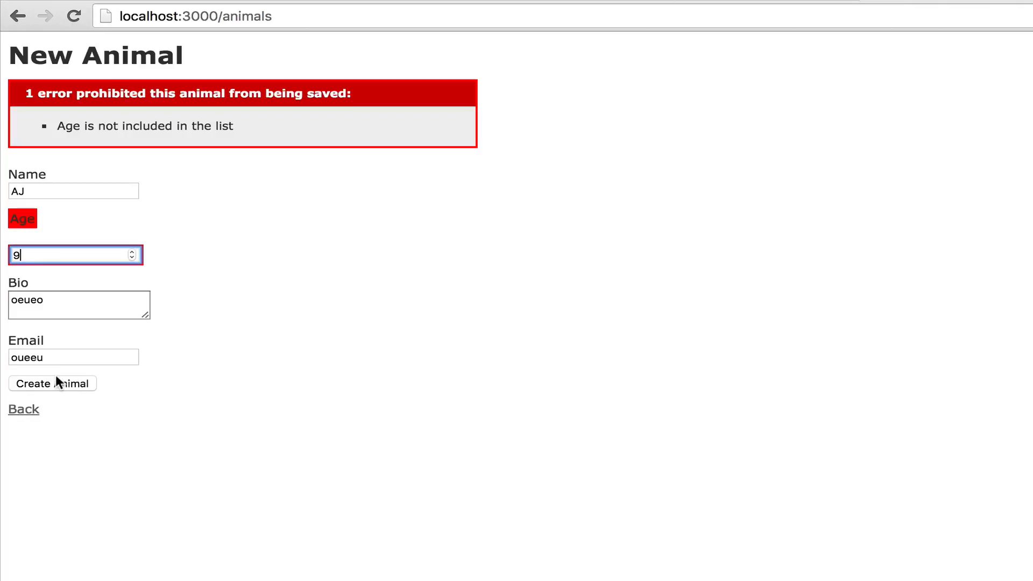
left_click(52, 384)
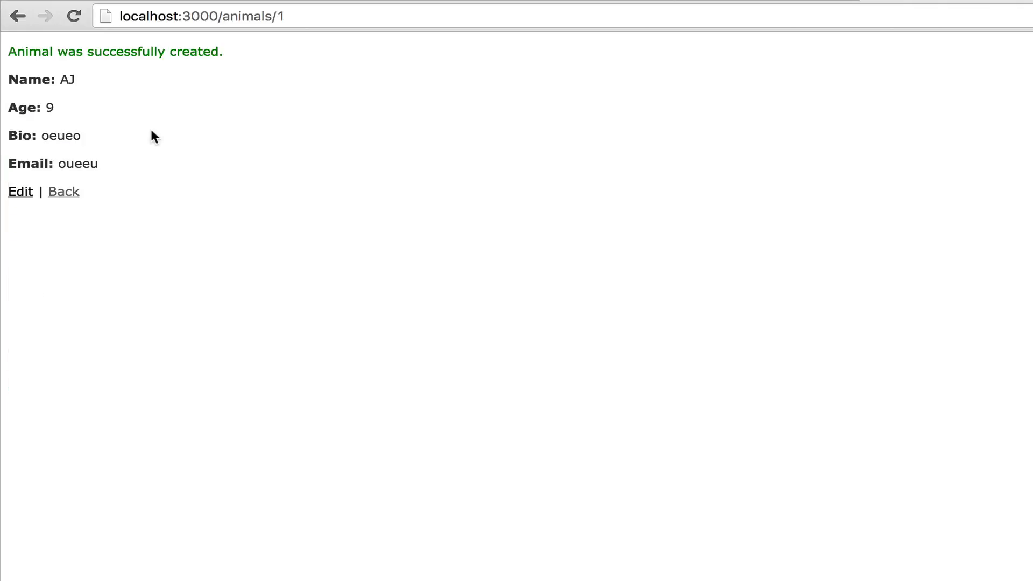
mouse_move(455, 70)
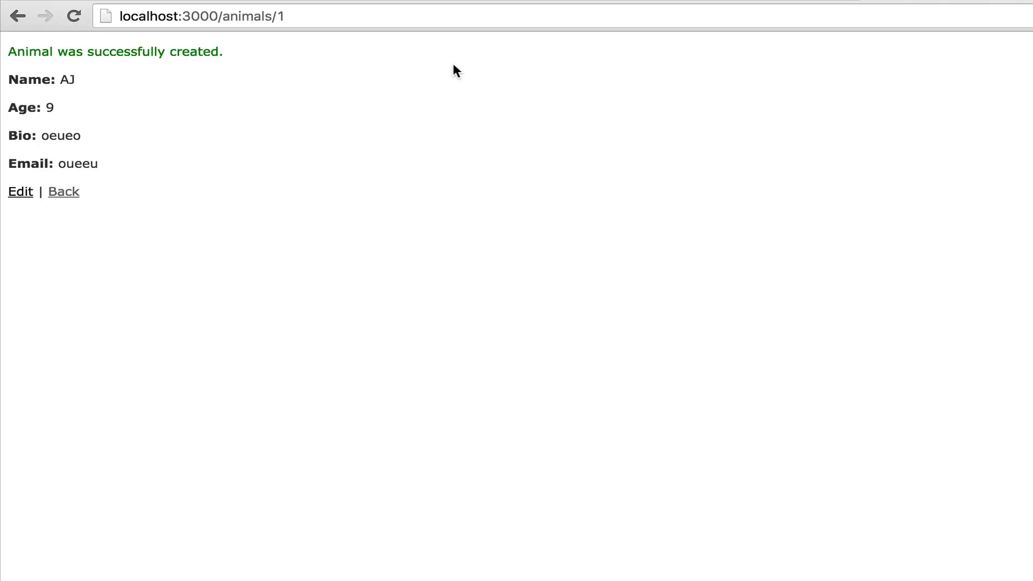
mouse_move(95, 166)
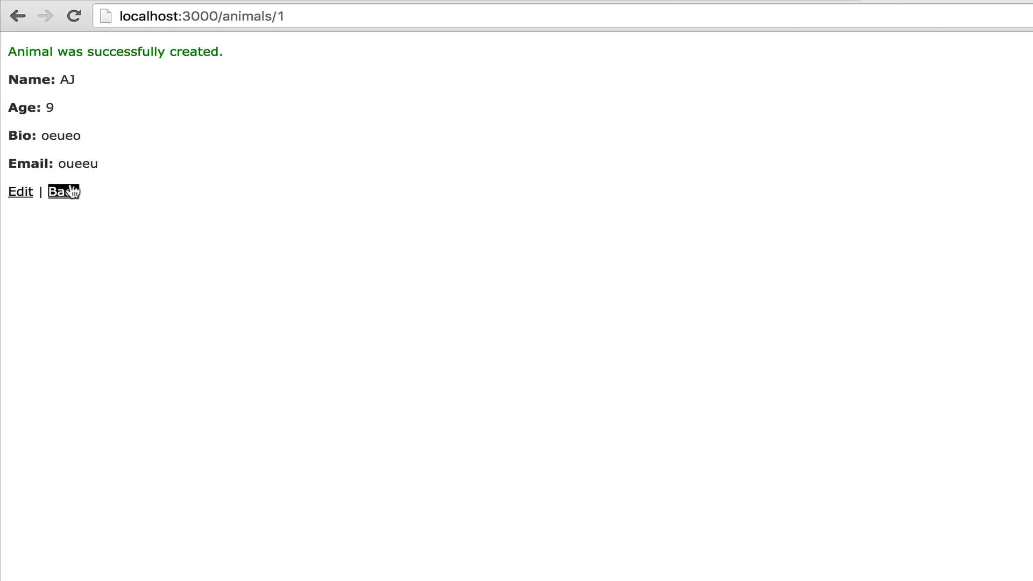
left_click(62, 191)
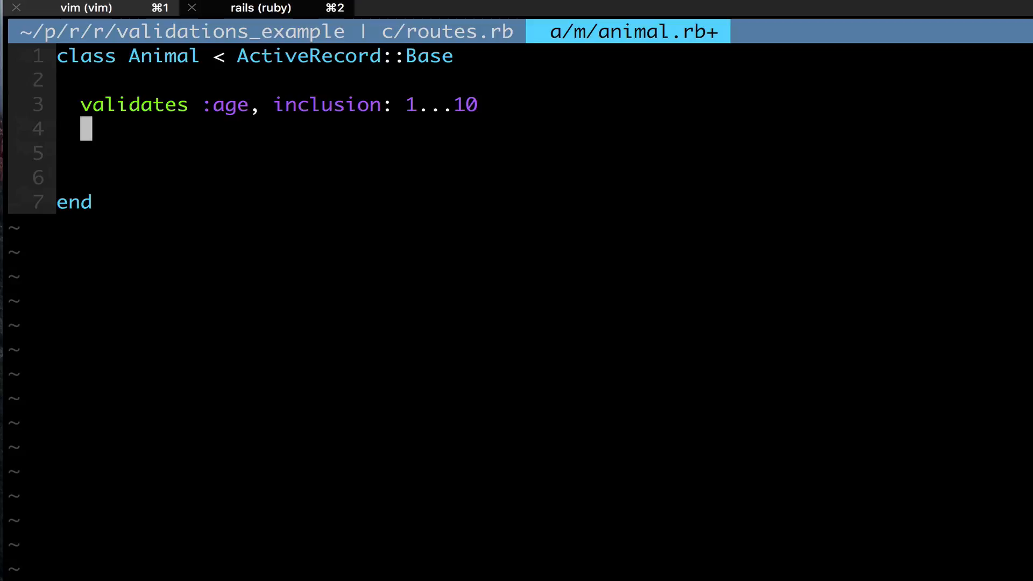
Step: Type 'validates :name, length: { is: 4 }' in animal.rb
type("vali")
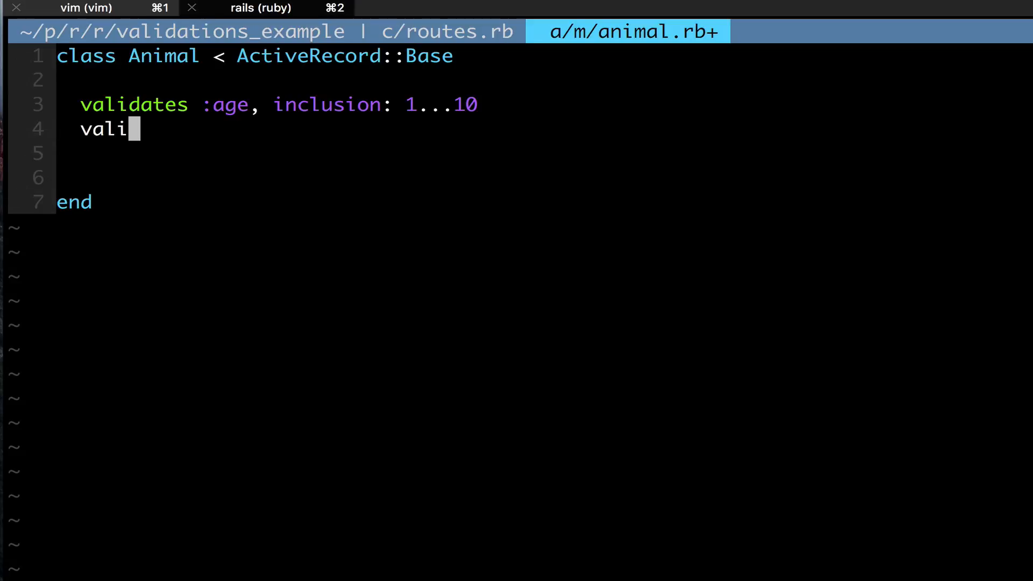
type("dates")
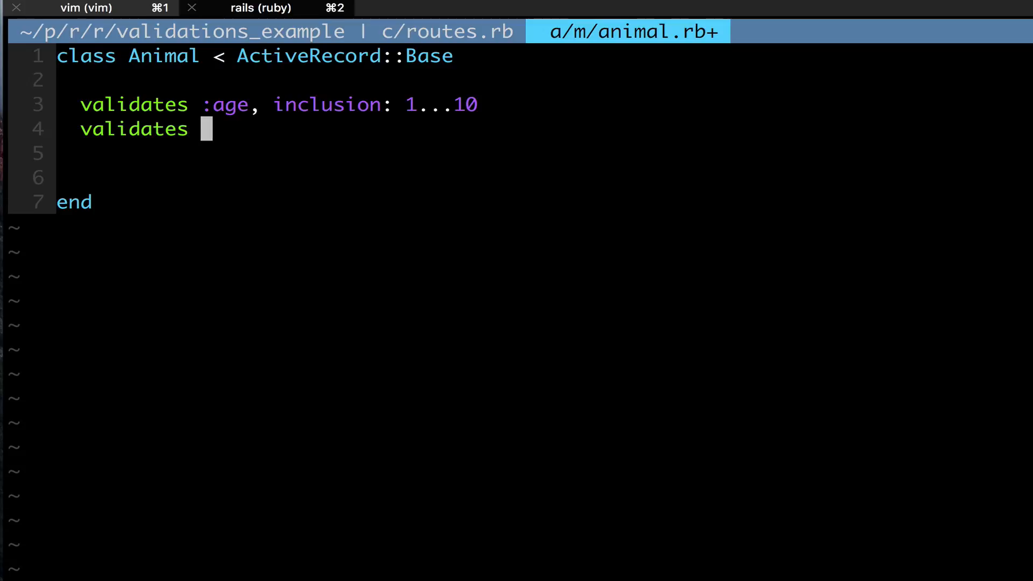
type(":name,")
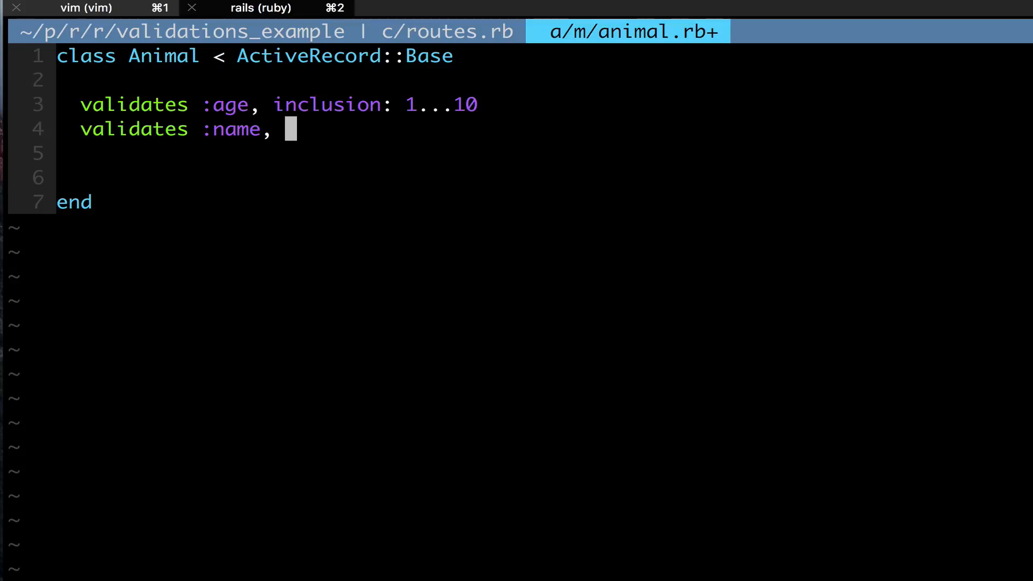
type("length")
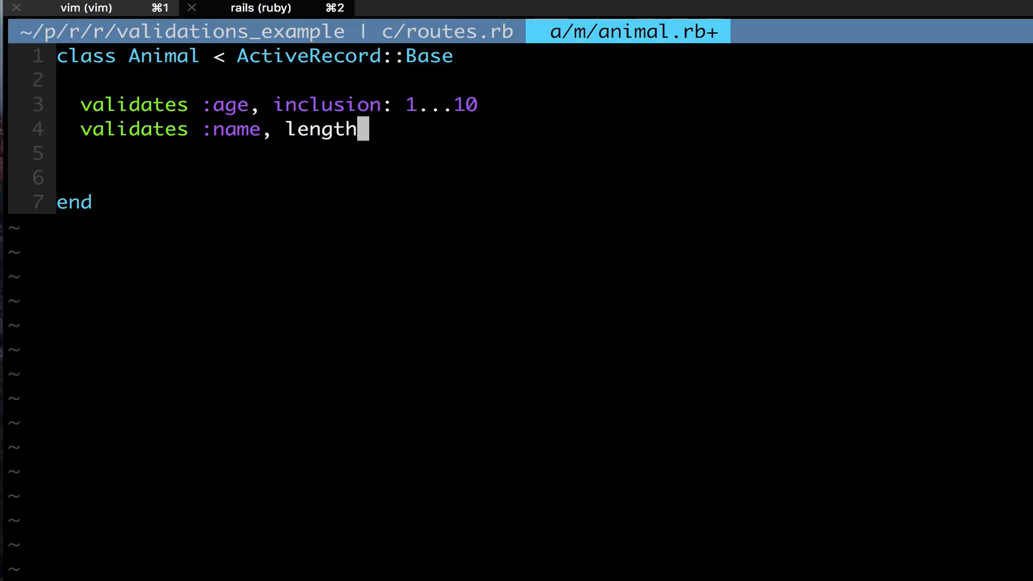
type(":")
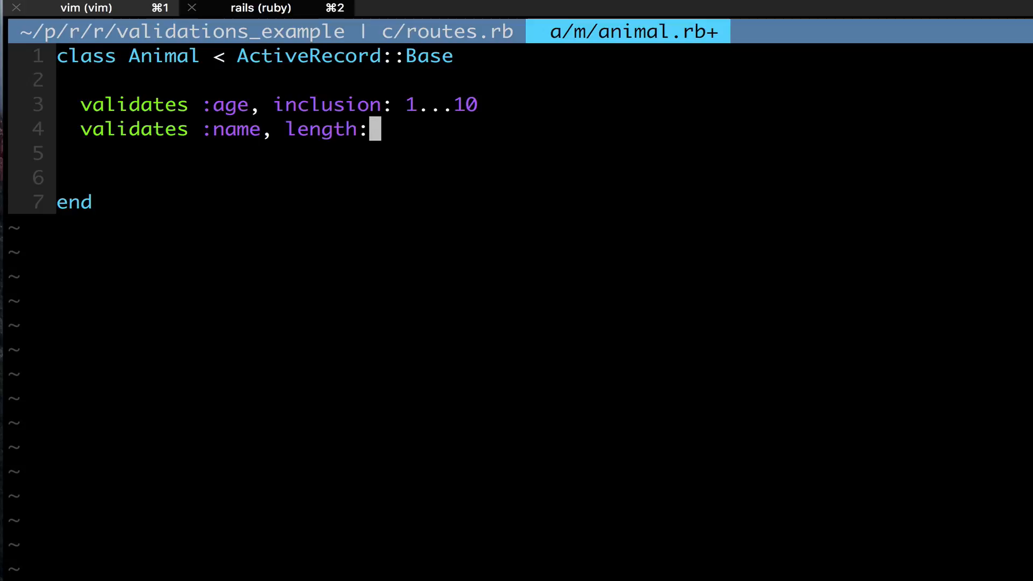
type("{ }")
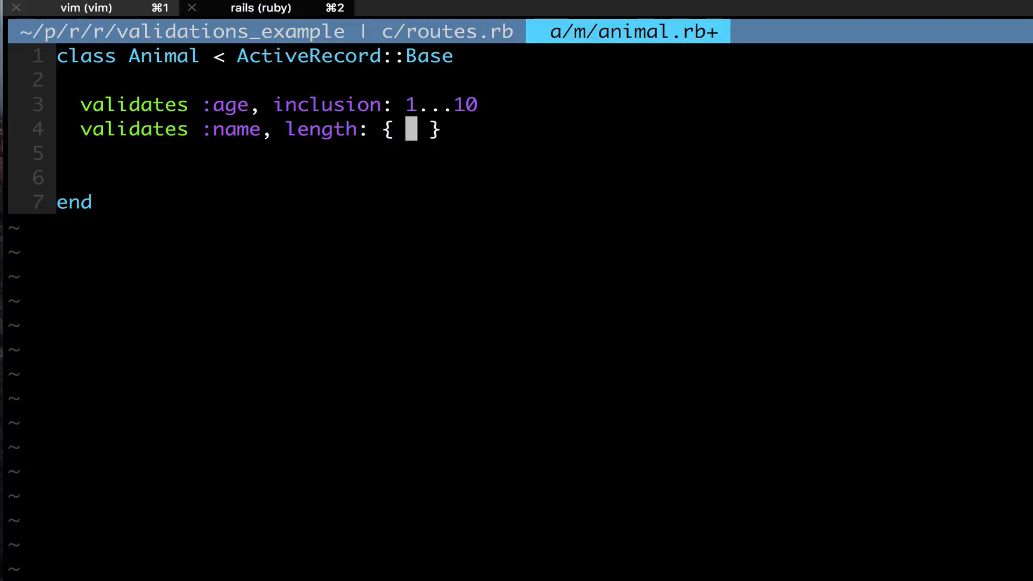
type("is: 4")
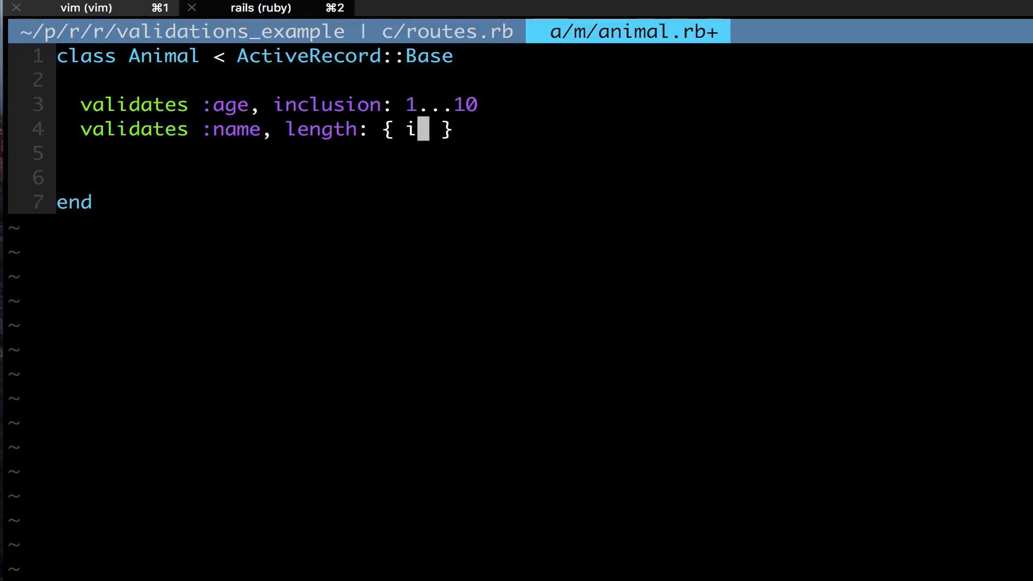
Step: Try a 5..20 length range, then replace it with minimum: 2
type("n:")
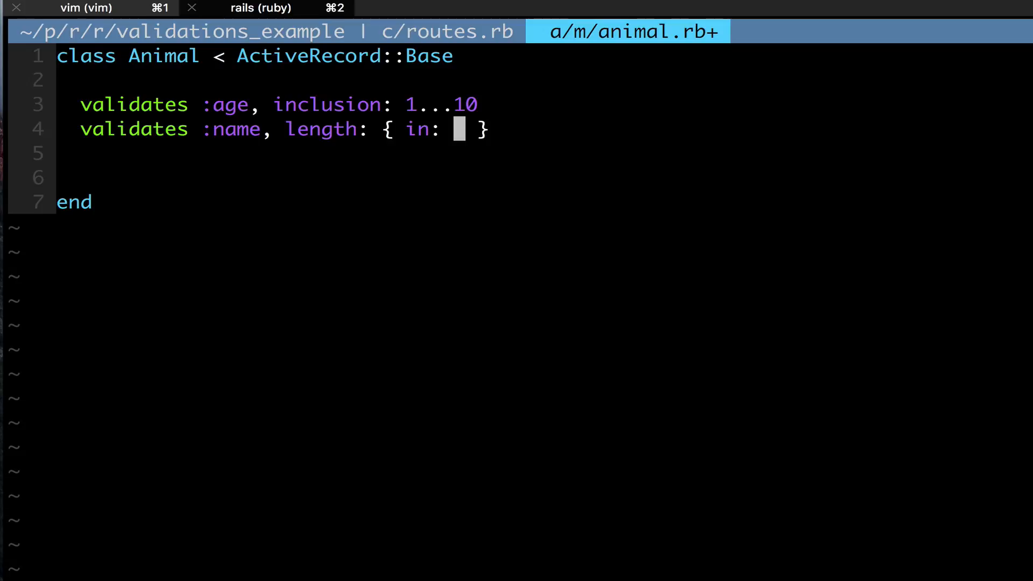
type("5")
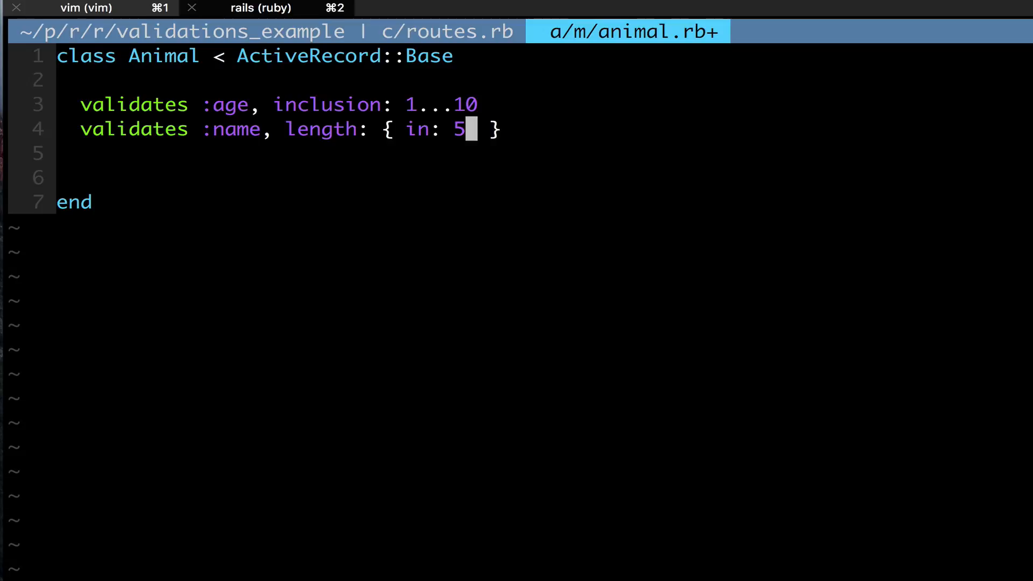
type("..20")
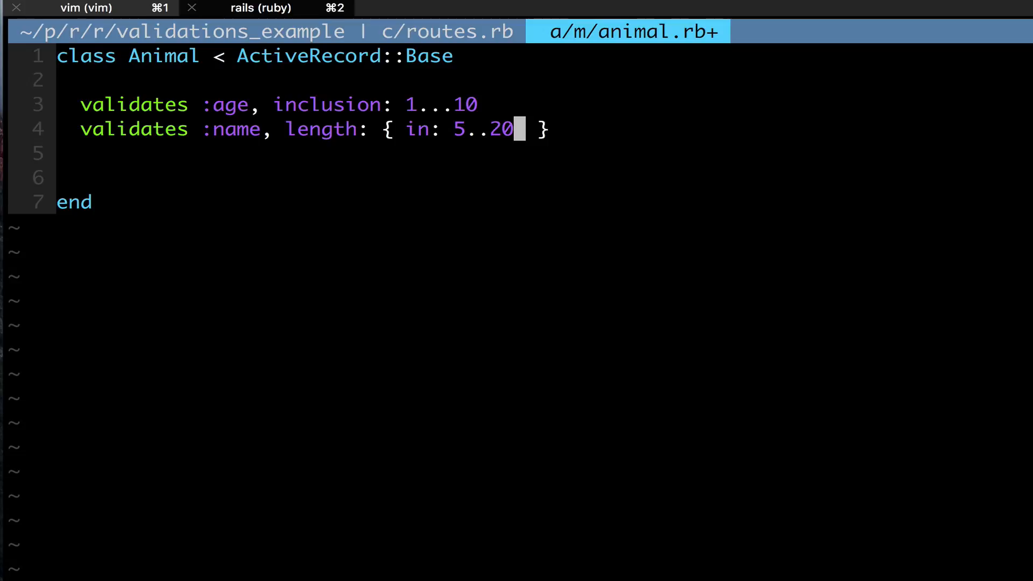
key("BackSpace")
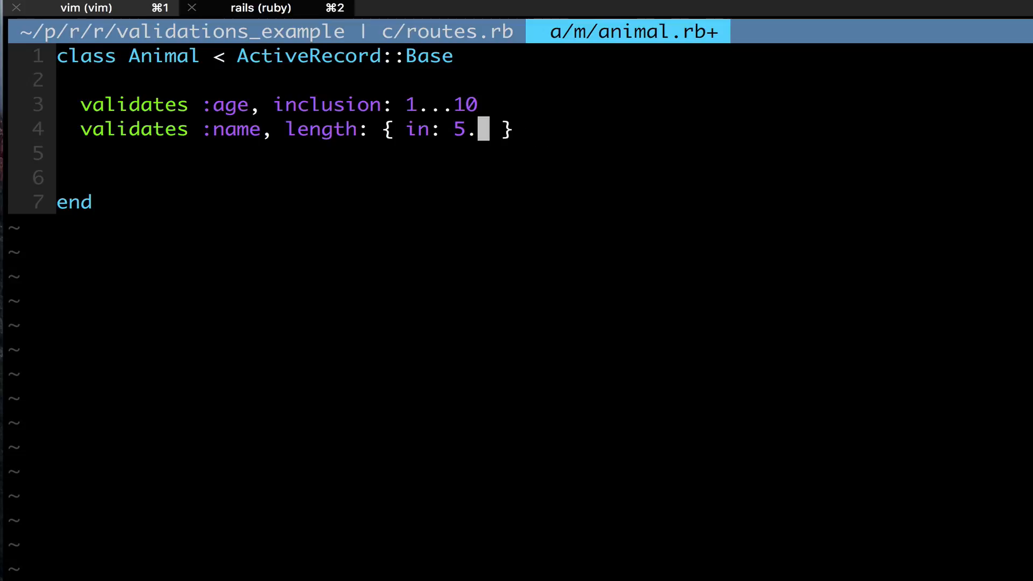
type("min")
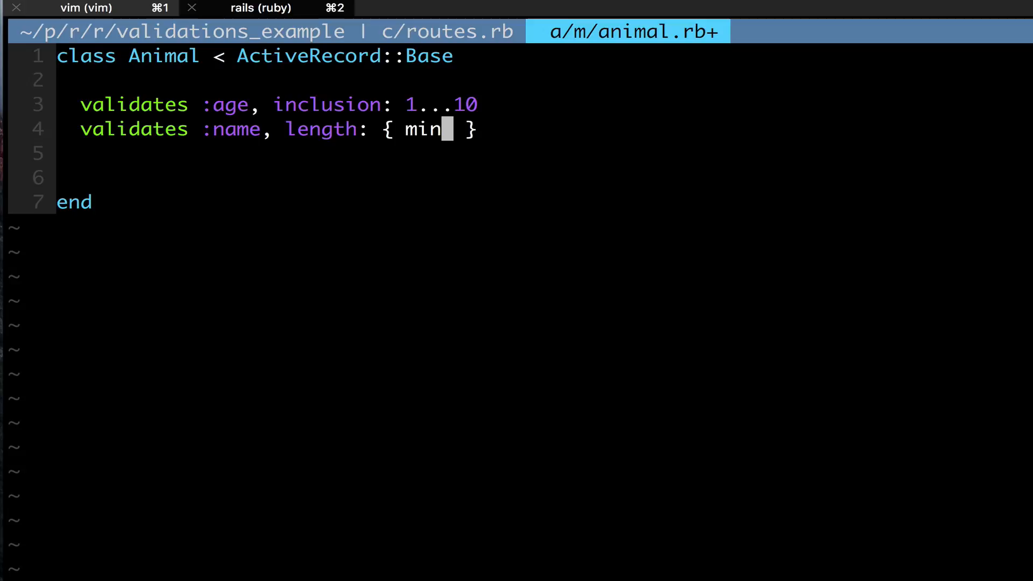
type("imum:")
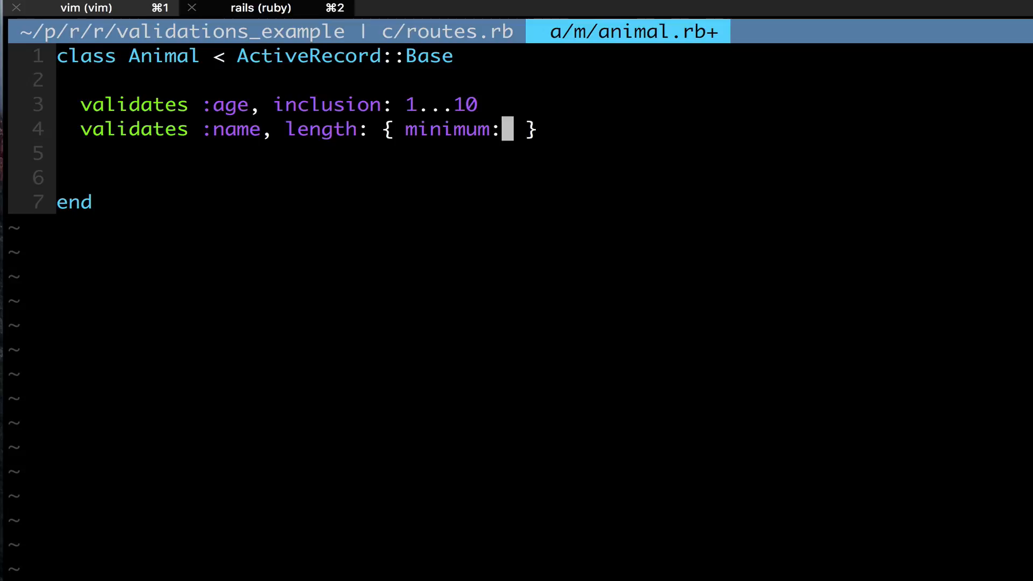
type("2")
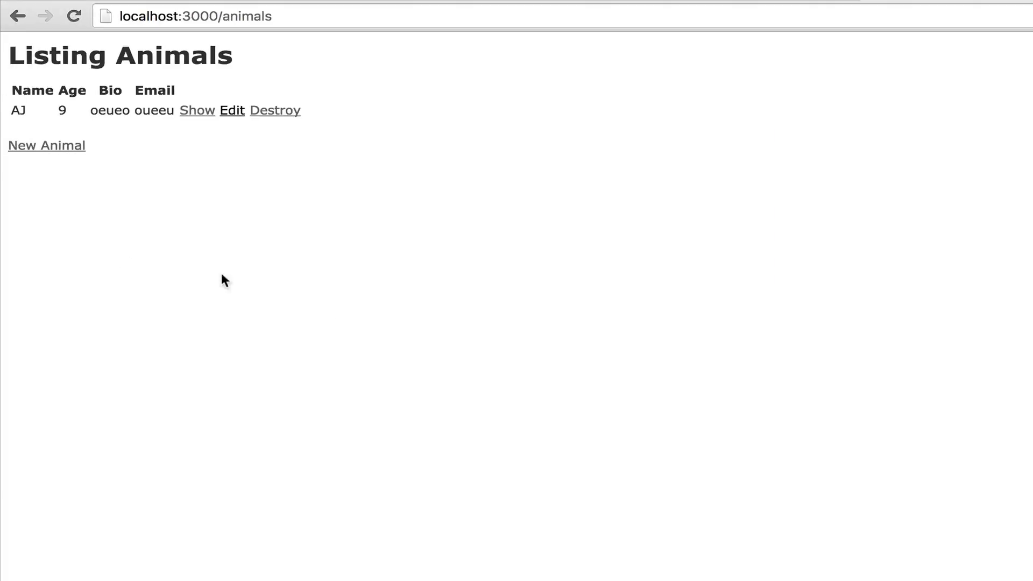
Step: Submit the one-letter name 'a', see it rejected, then save it as 'aeee'
left_click(45, 145)
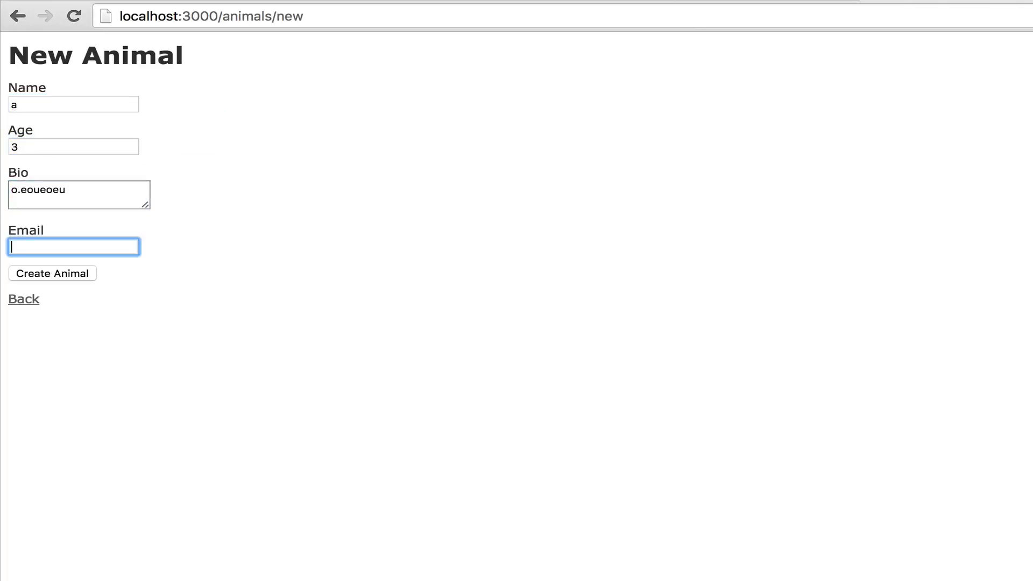
left_click(52, 273)
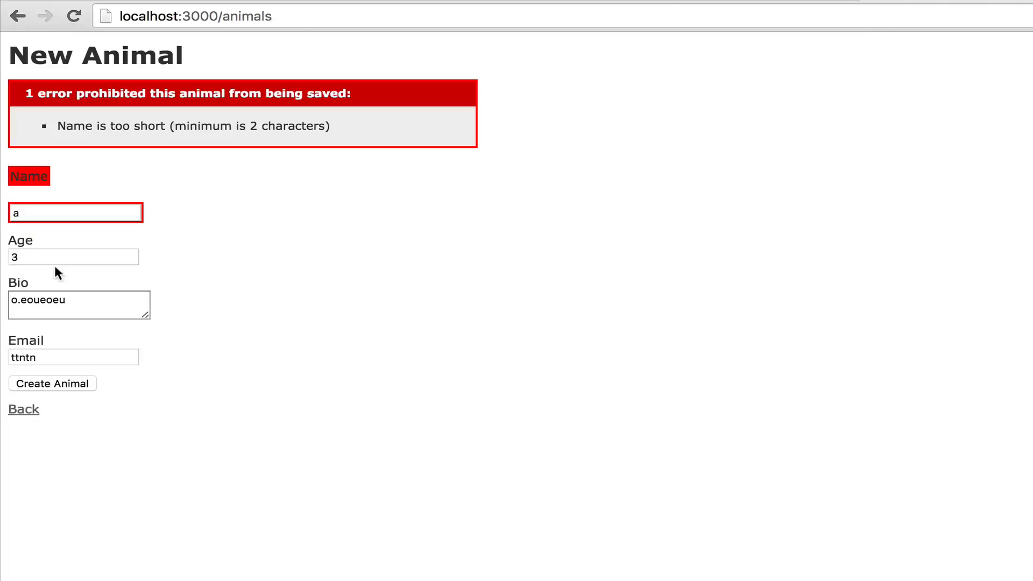
left_click(65, 212)
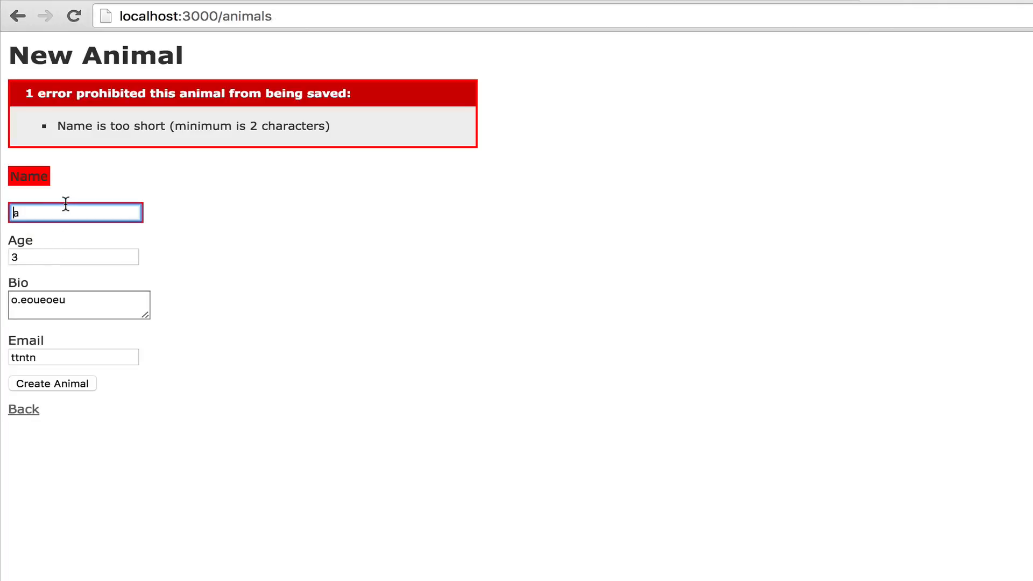
type("eee")
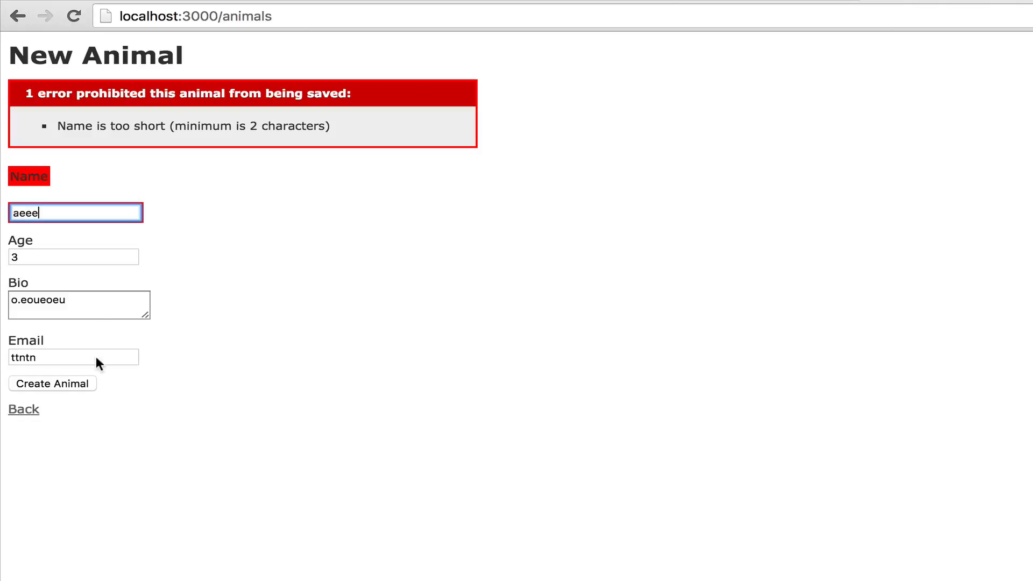
left_click(52, 384)
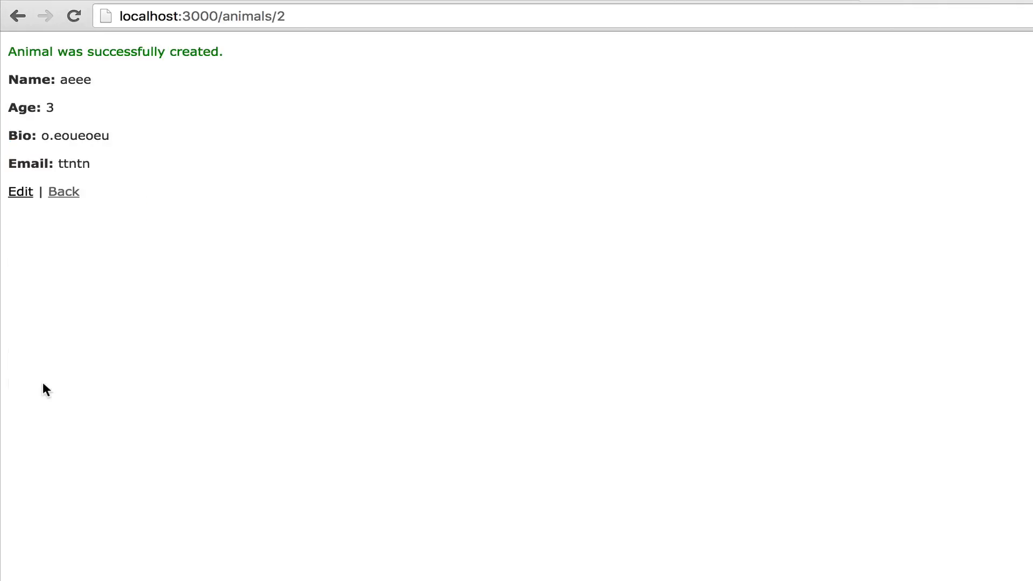
mouse_move(367, 314)
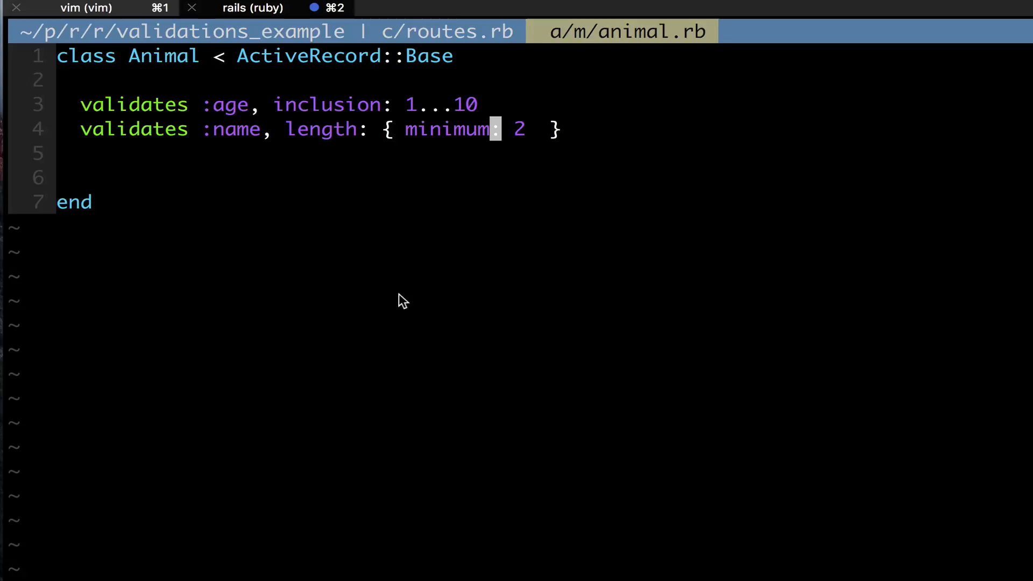
Step: Append uniqueness: true to the name validation and exit insert mode
type("valida")
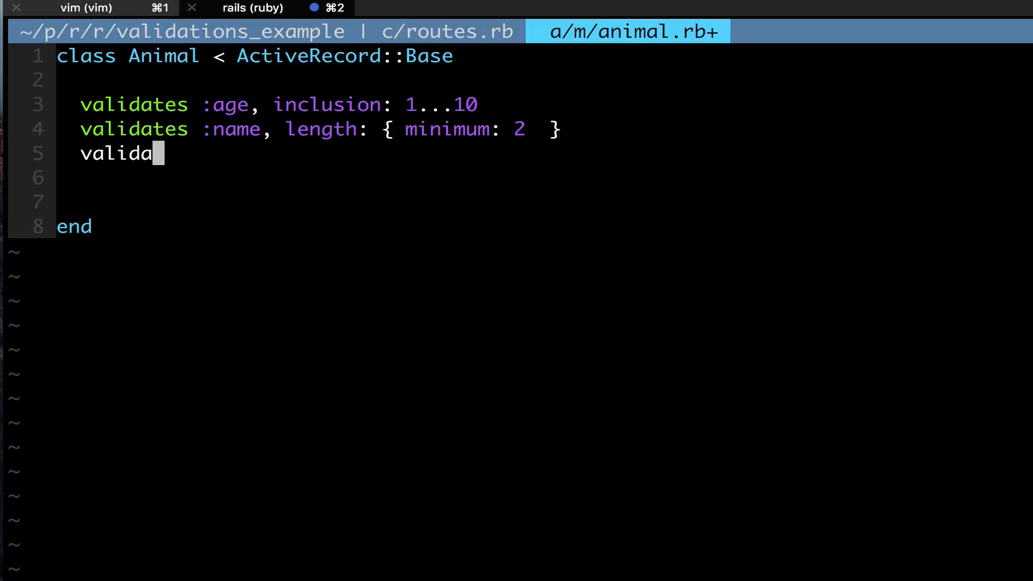
type("tes")
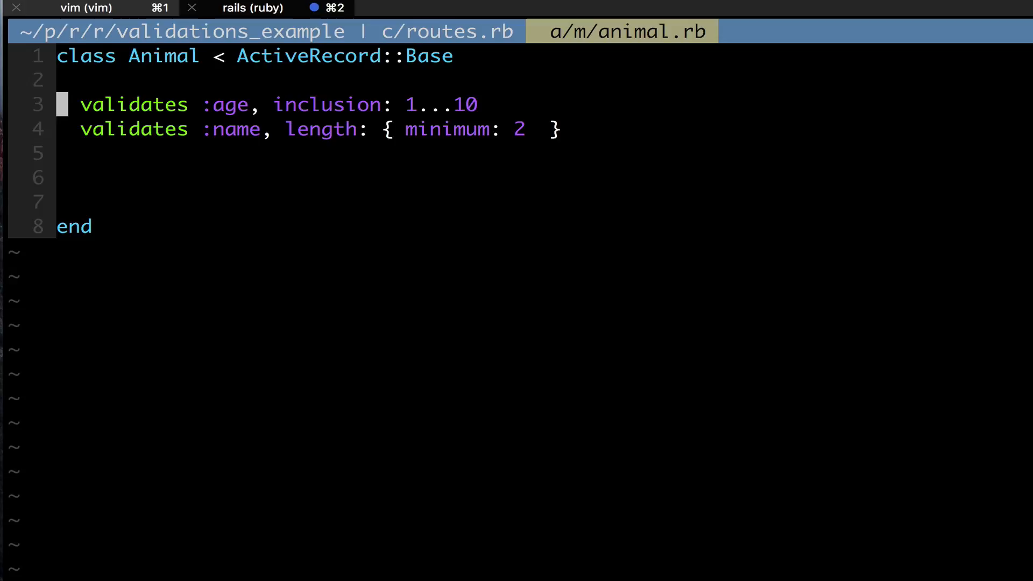
type(",")
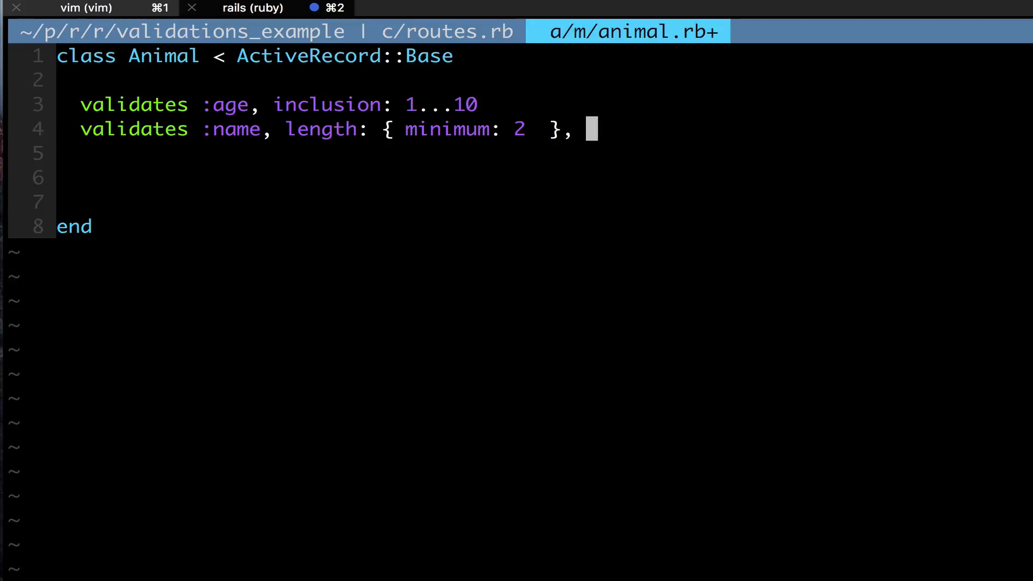
type("uniqueness")
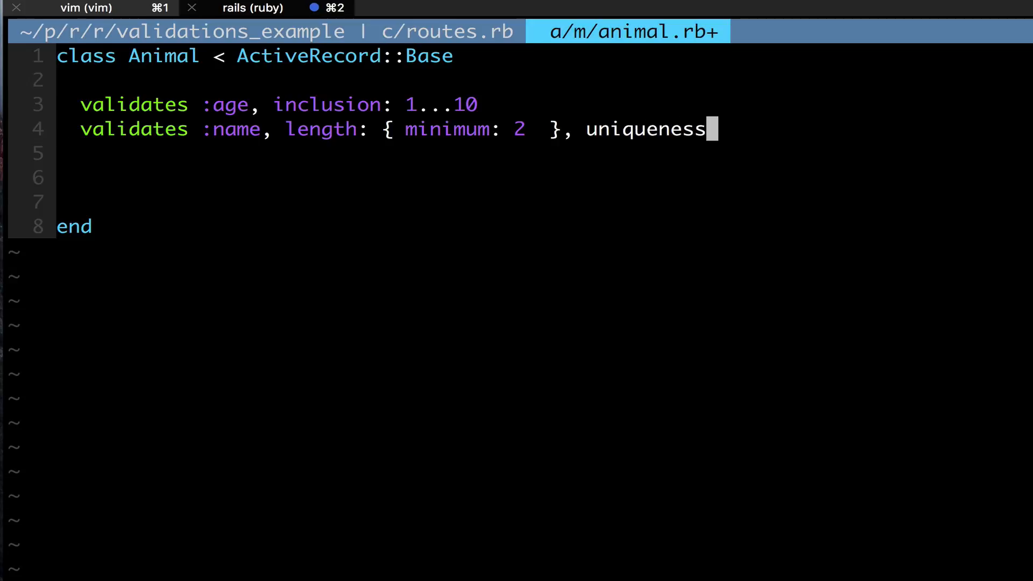
type(": true")
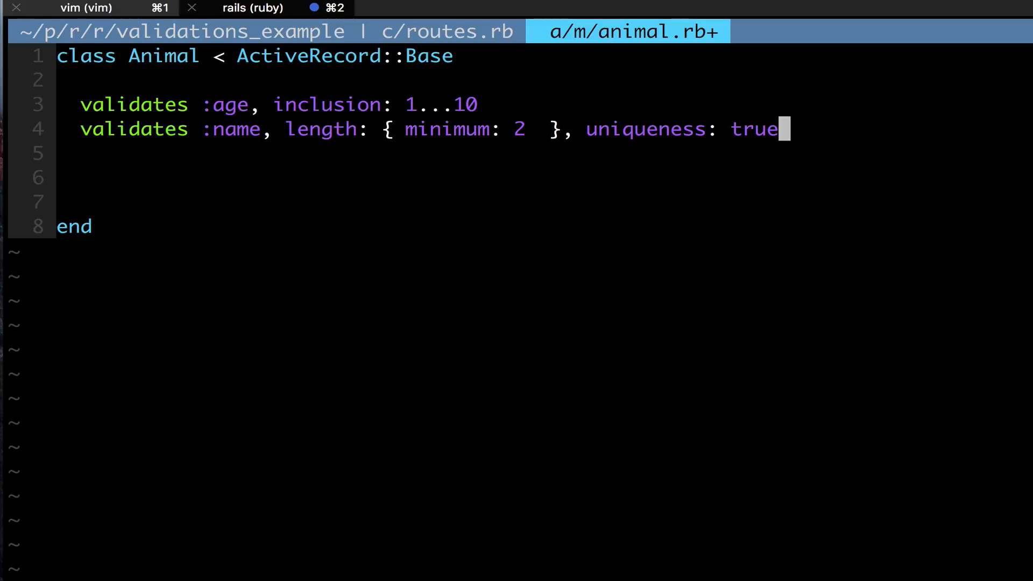
key("Escape")
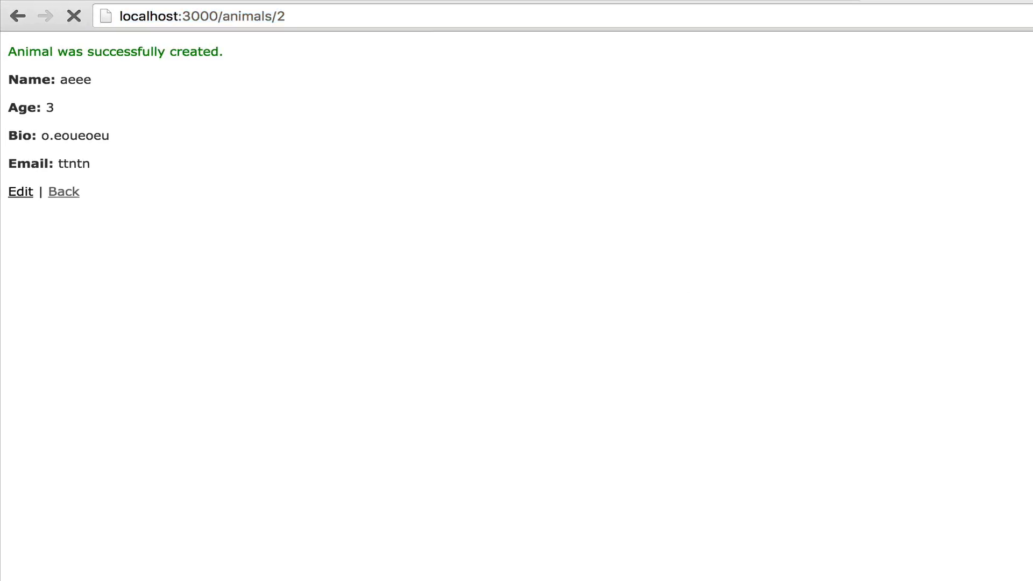
Step: Submit another animal named AJ with age 2, bio 'lives' and an @a.com email
left_click(64, 191)
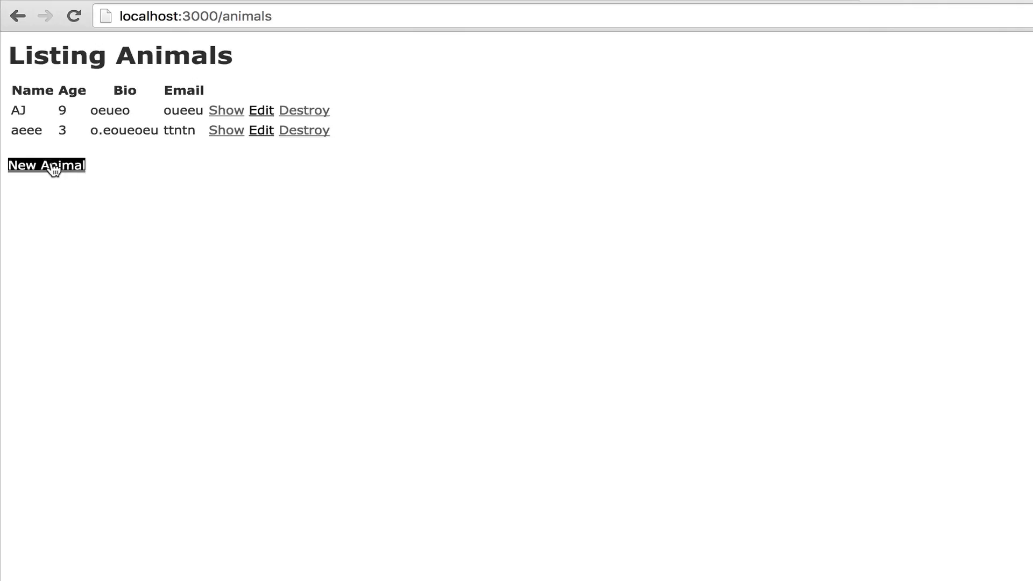
left_click(48, 165)
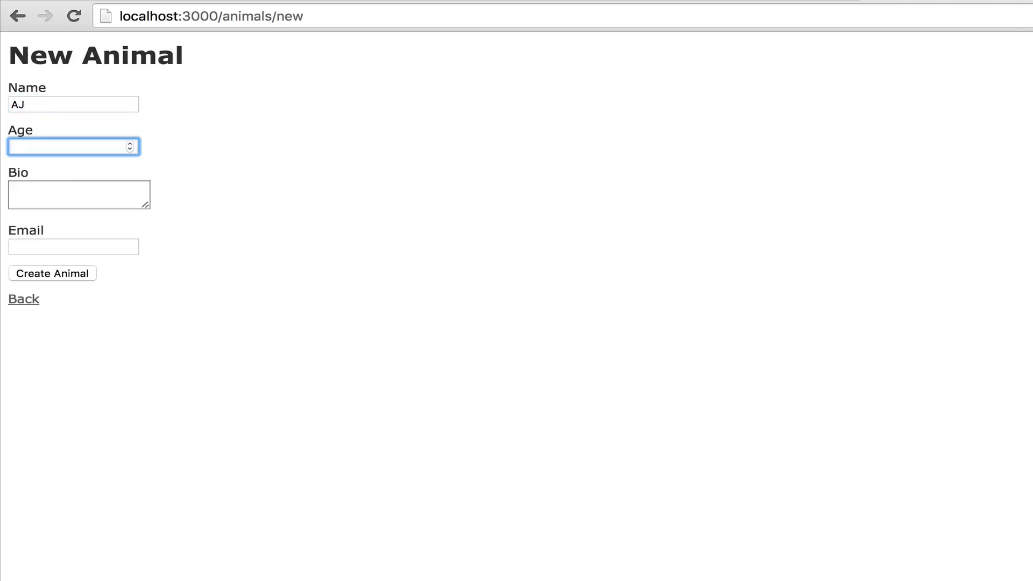
type("2")
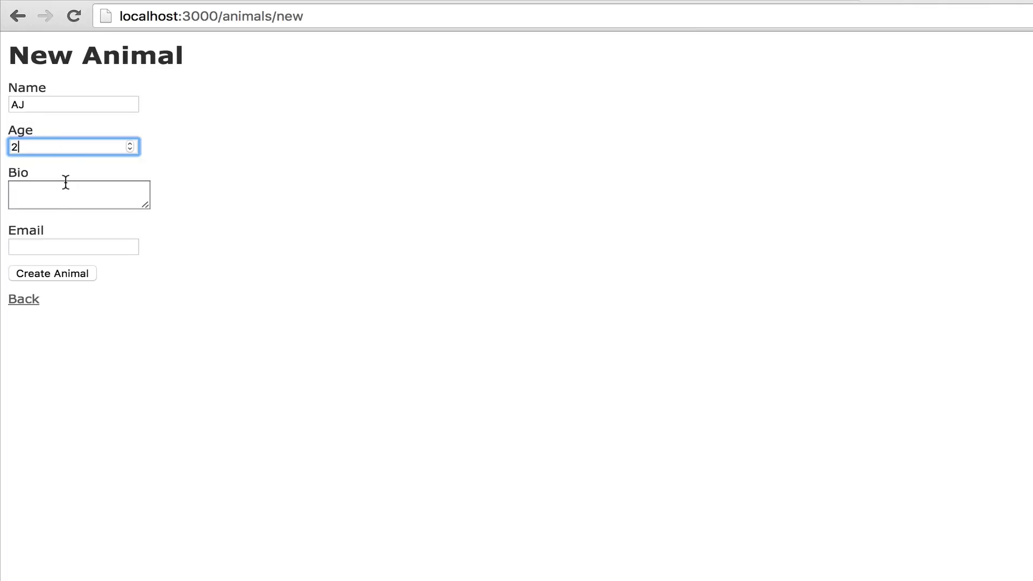
type("lives in a tree")
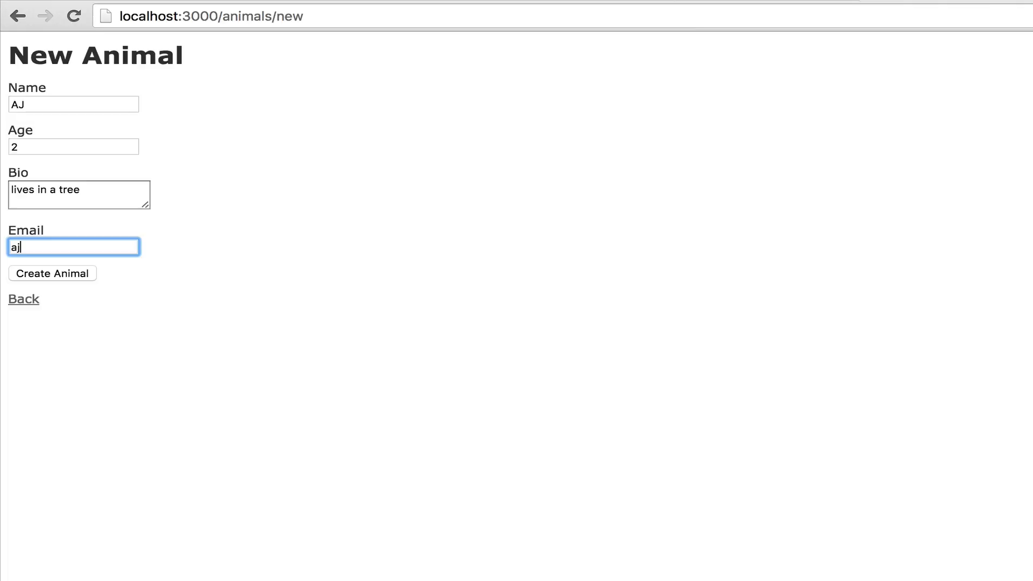
type("@a.com")
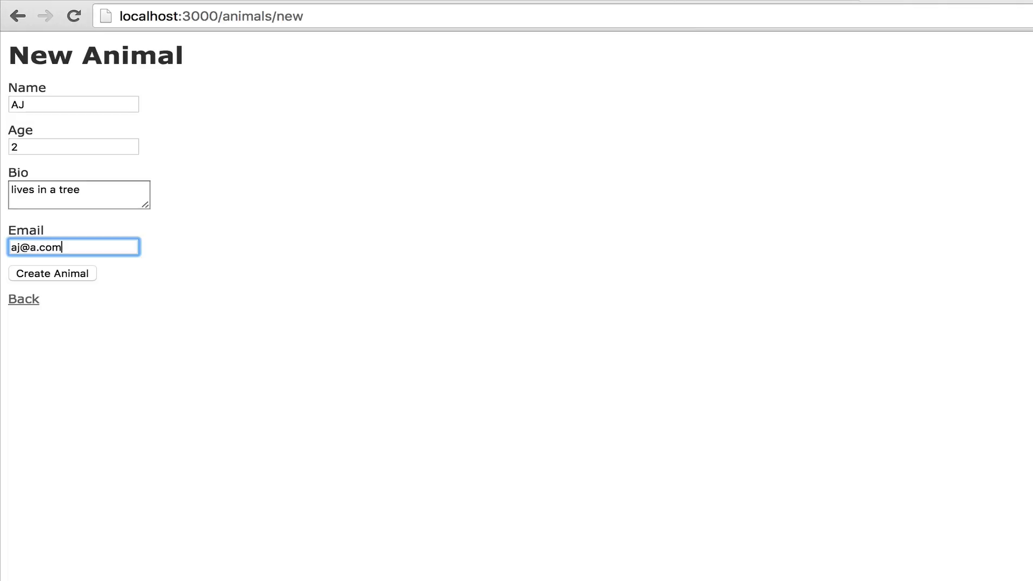
left_click(52, 273)
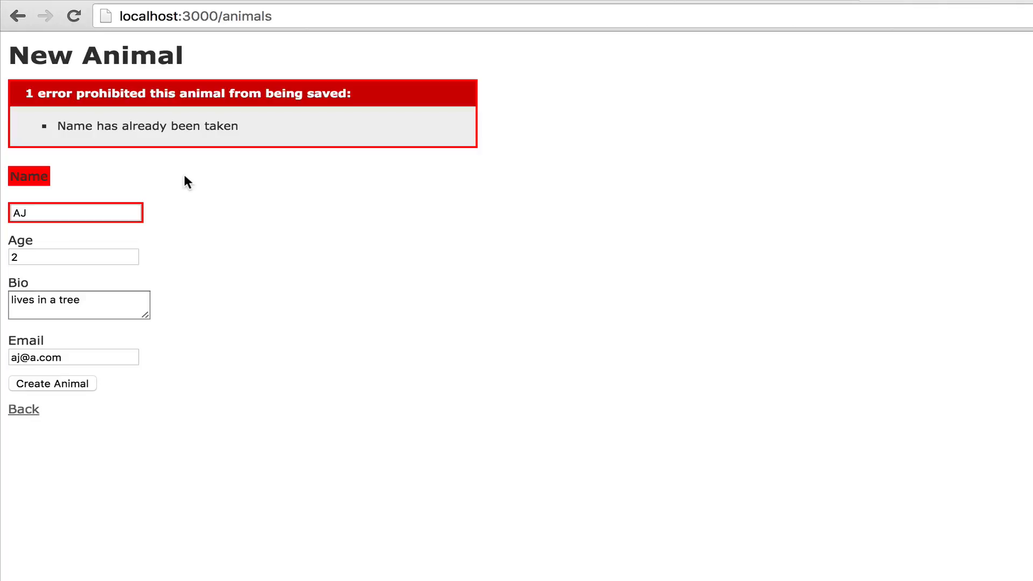
mouse_move(329, 199)
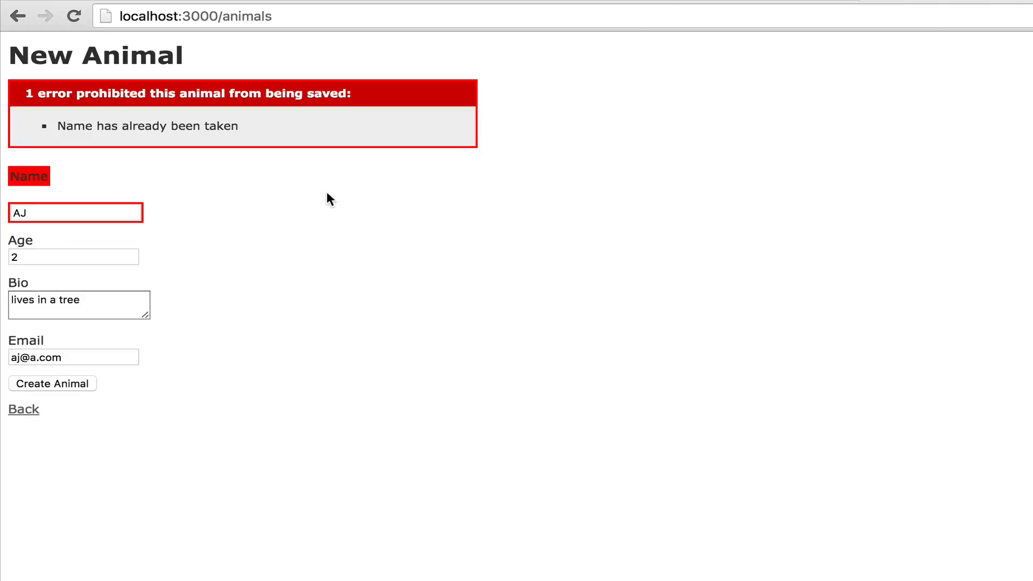
mouse_move(576, 262)
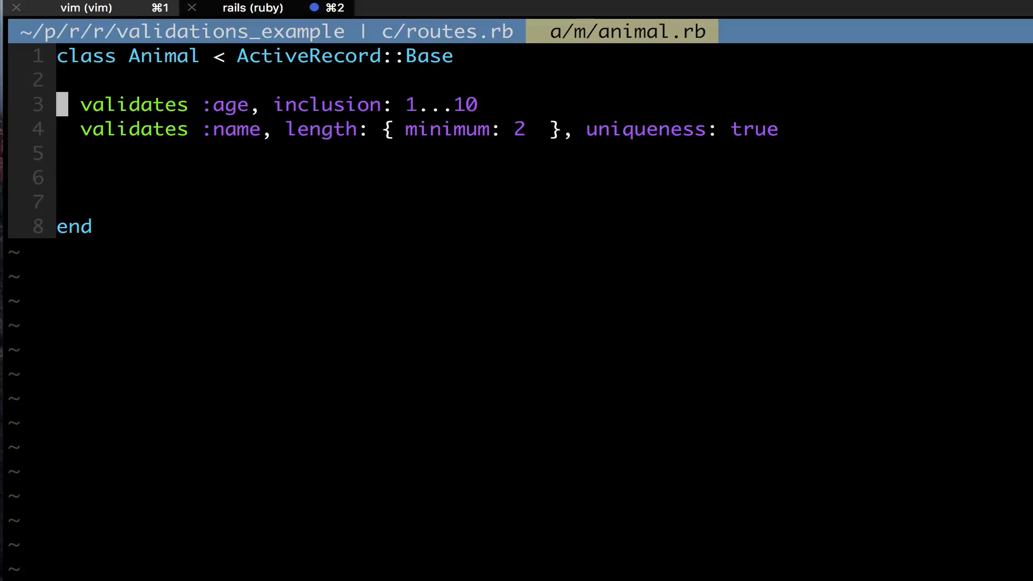
Step: Add 'validates :bio, presence: true' to the Animal model
type("val")
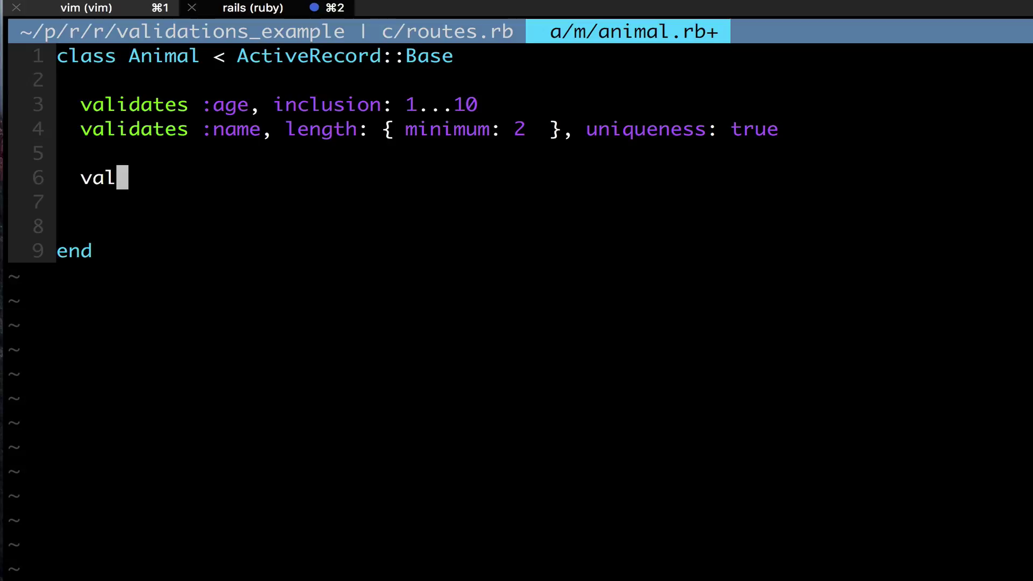
type("idates")
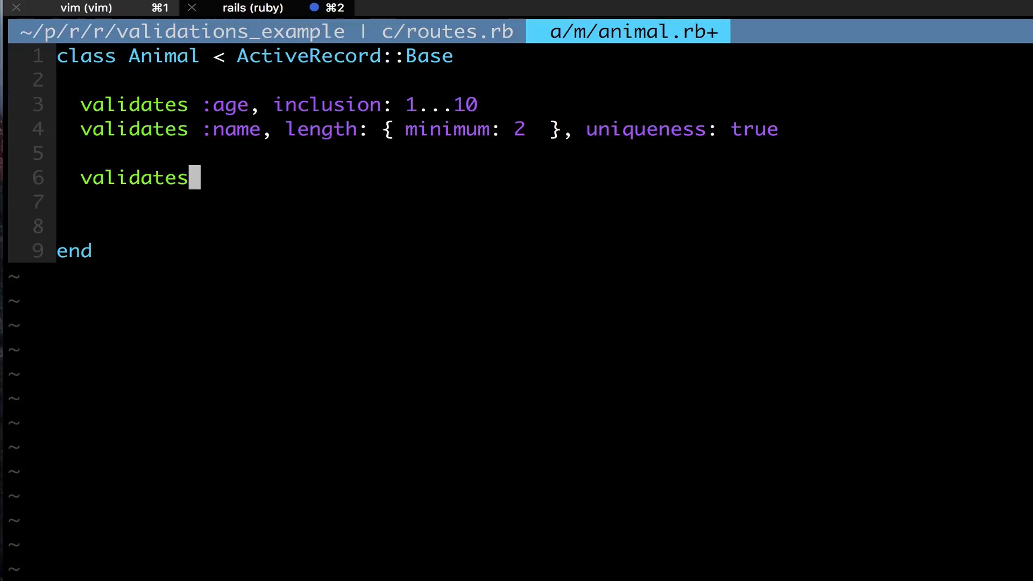
type(":bio,")
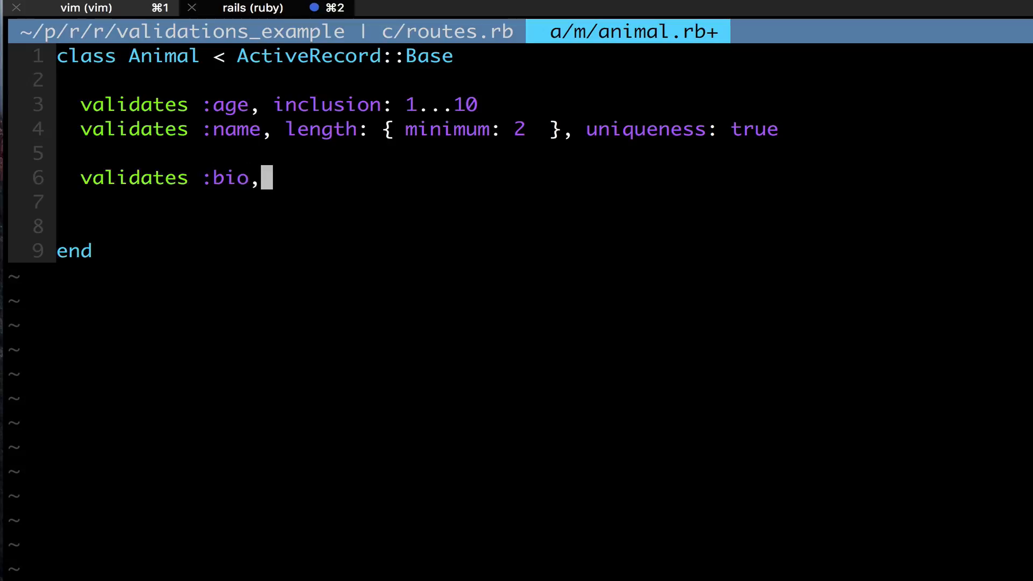
type("presen")
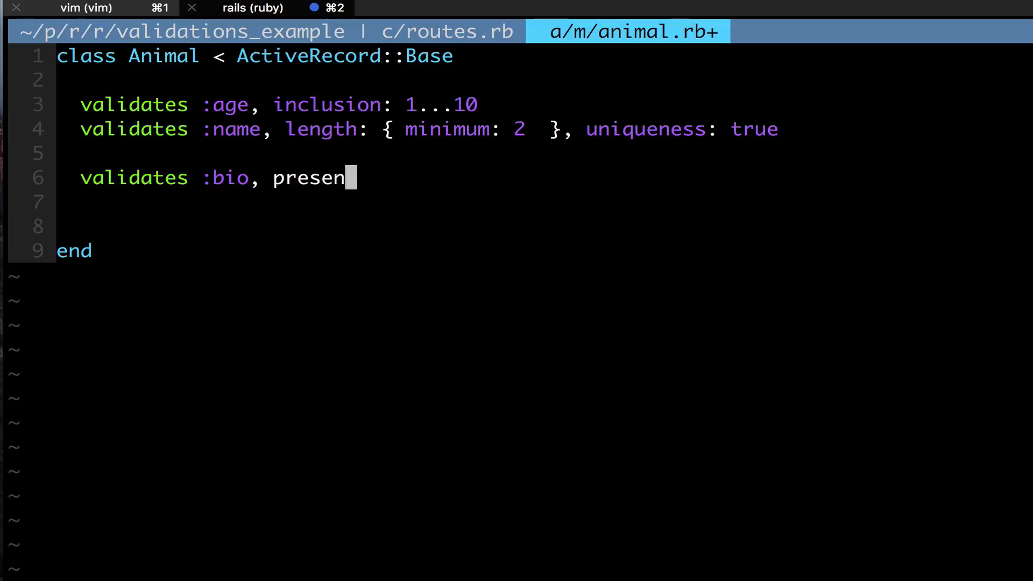
type("ce: true")
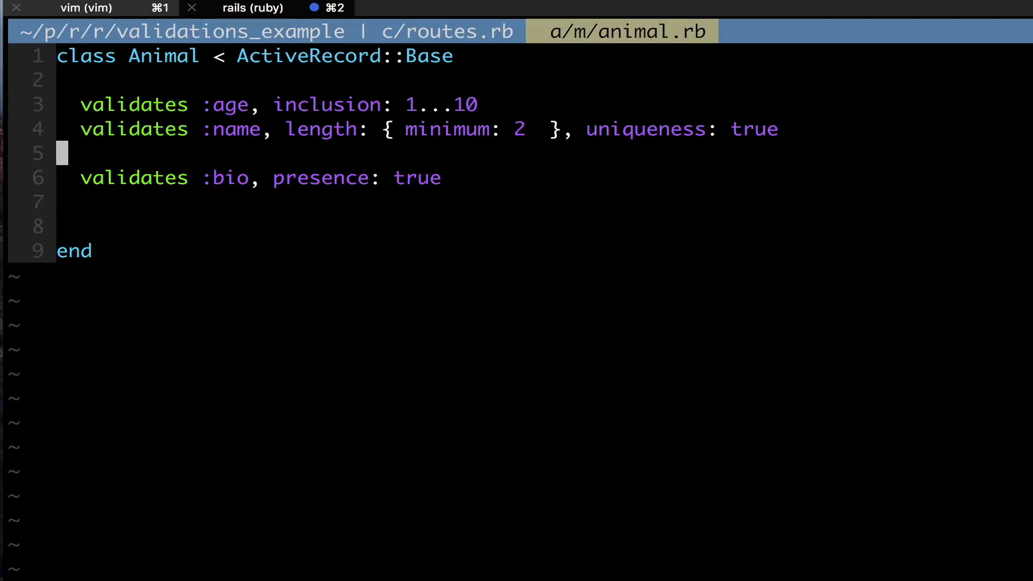
key("dd")
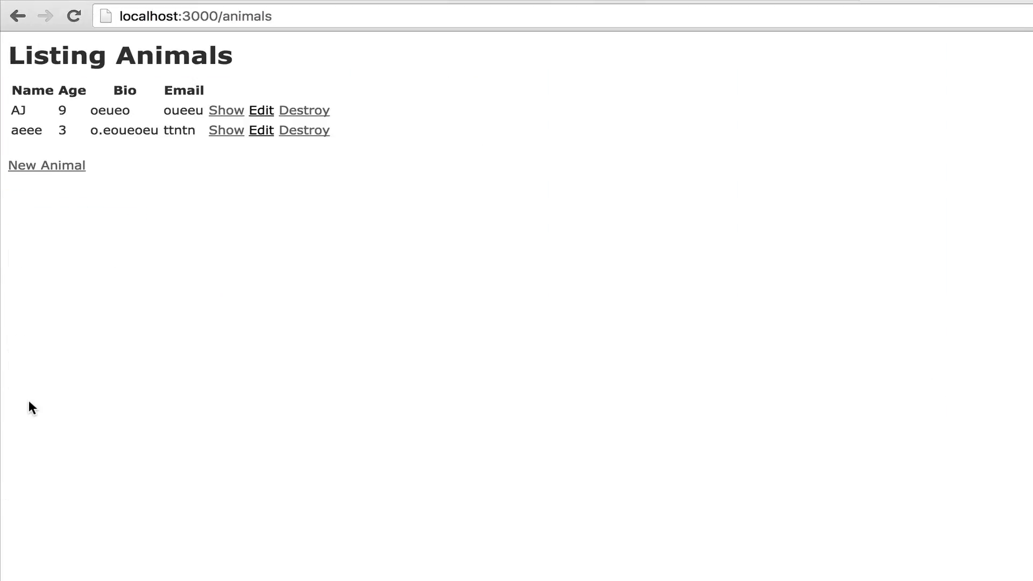
Step: Submit a new animal named Bob, age 5, with an email but an empty bio
left_click(46, 165)
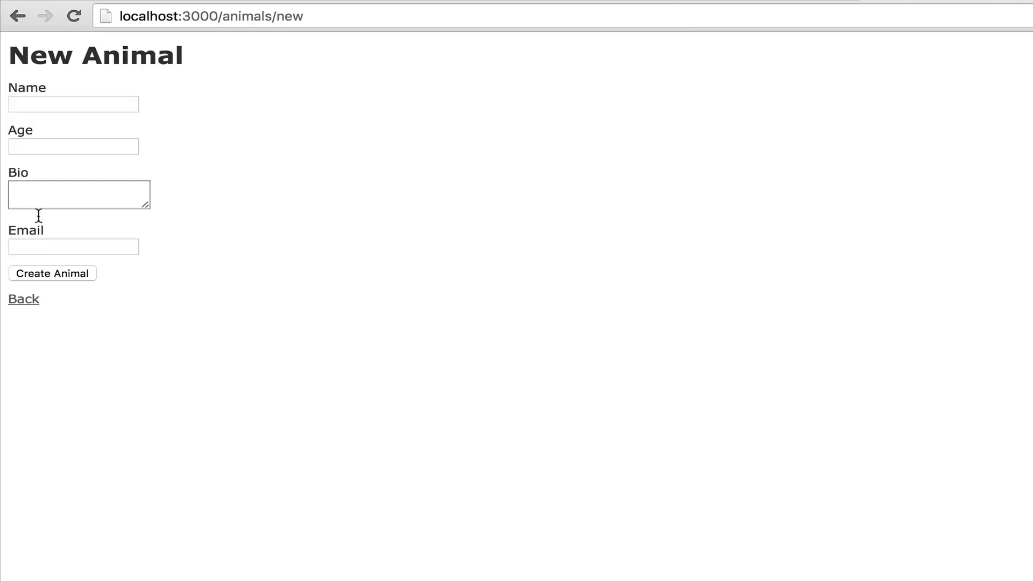
left_click(73, 103)
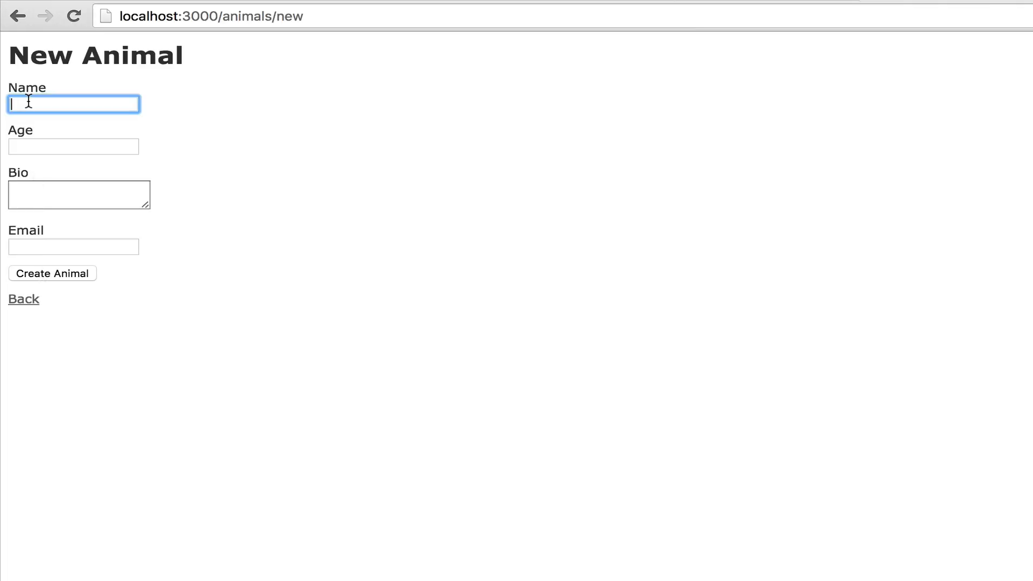
type("Bob")
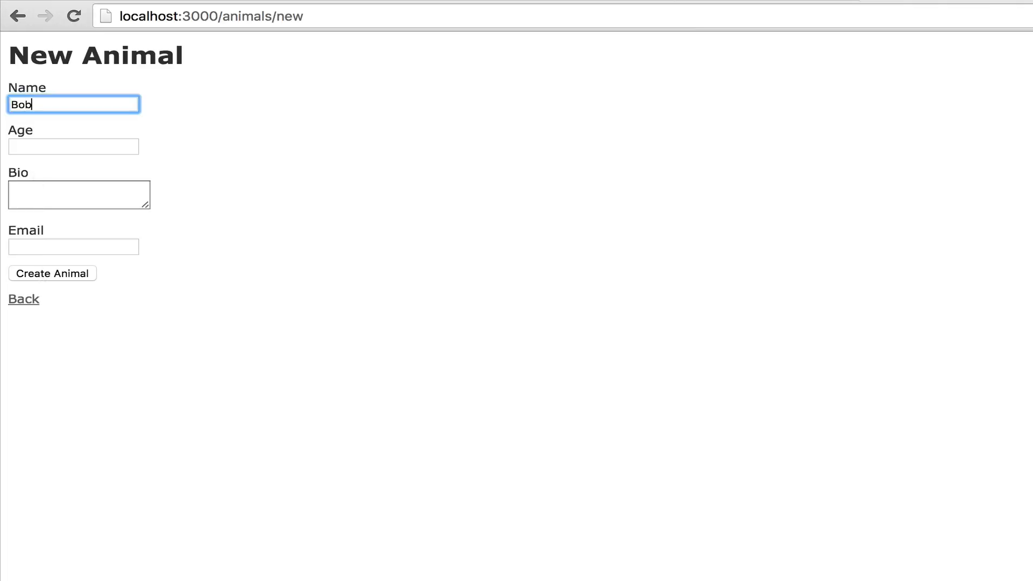
type("5")
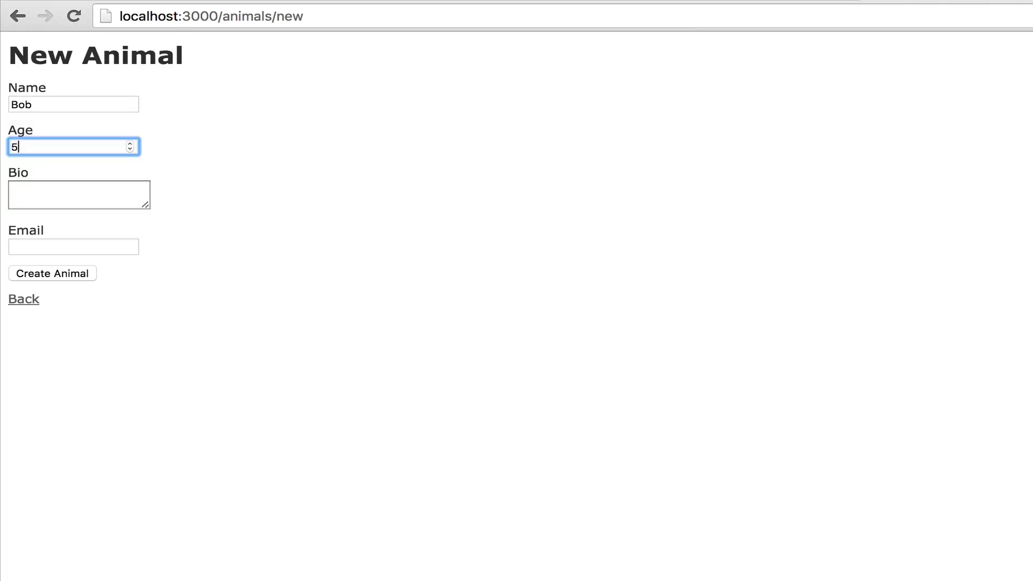
type("eoeuo")
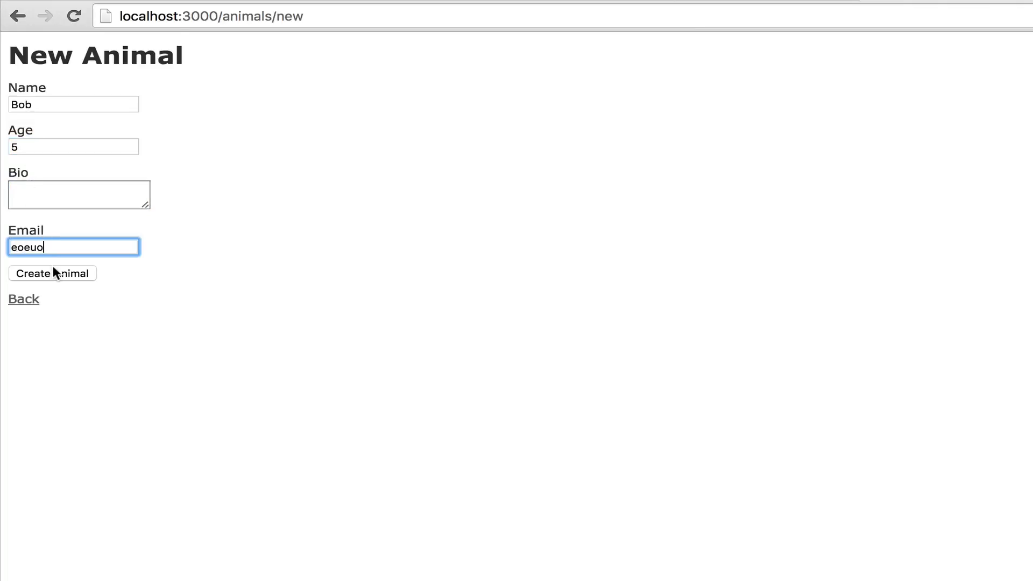
left_click(51, 274)
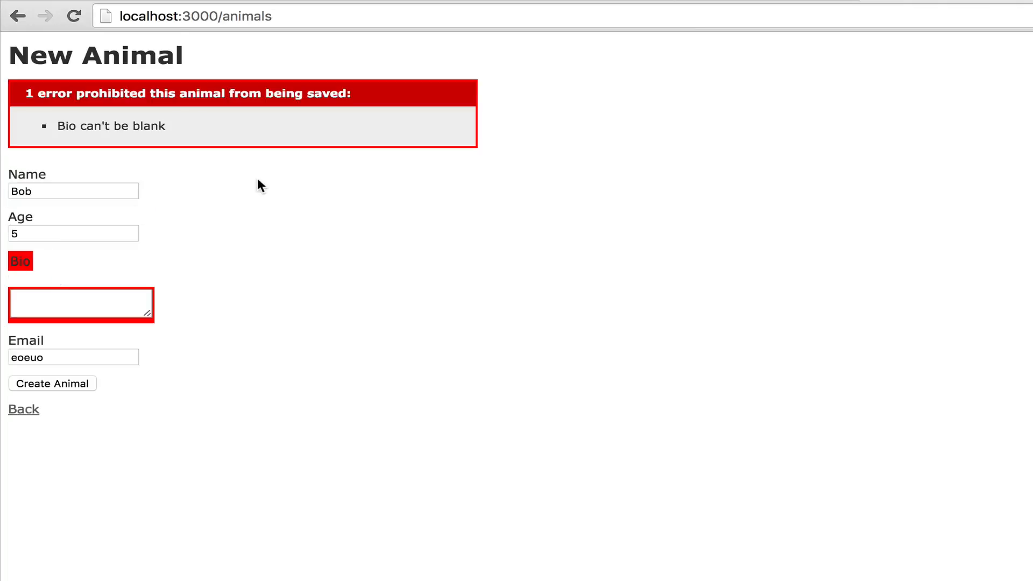
mouse_move(489, 192)
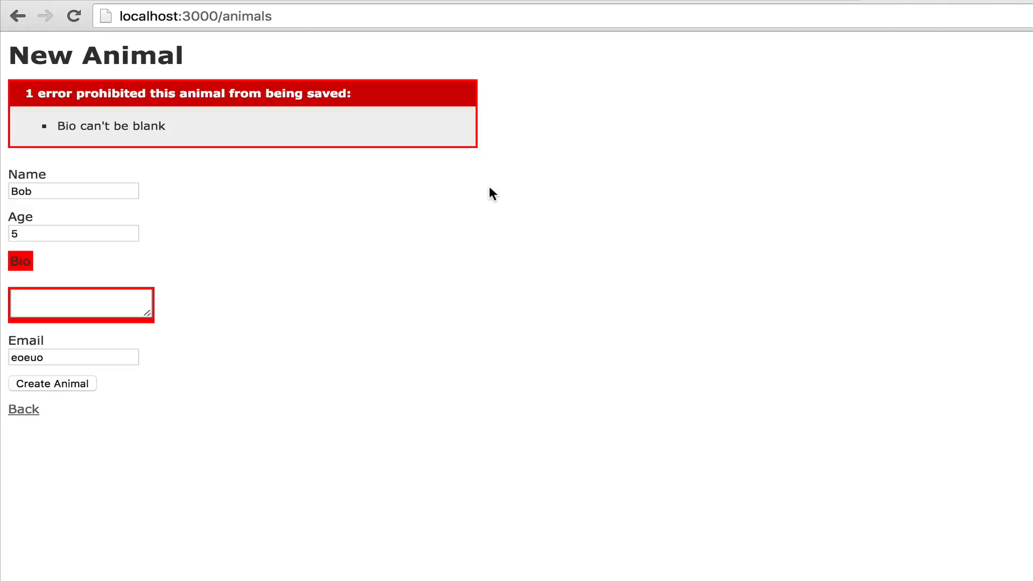
mouse_move(278, 255)
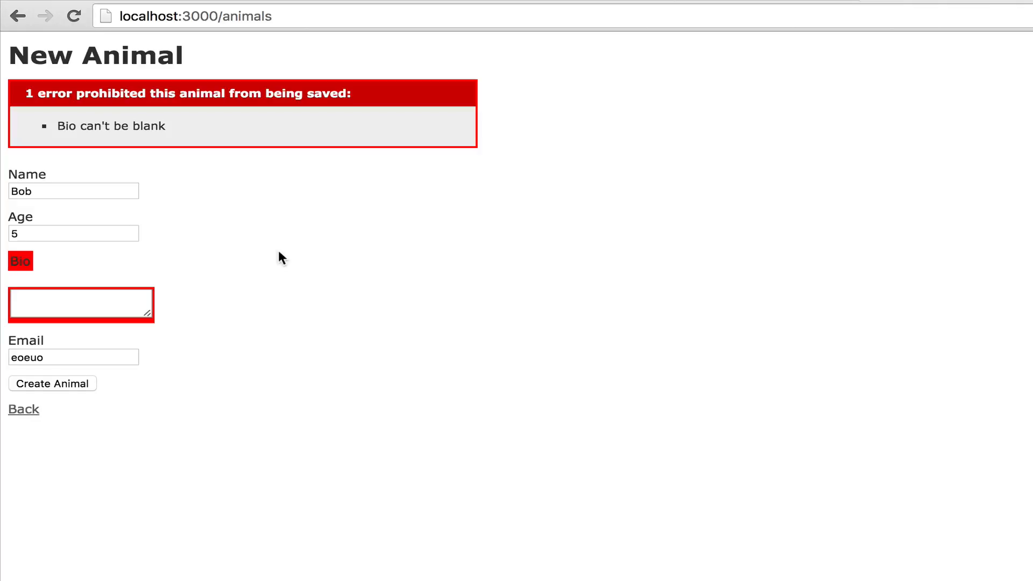
mouse_move(128, 262)
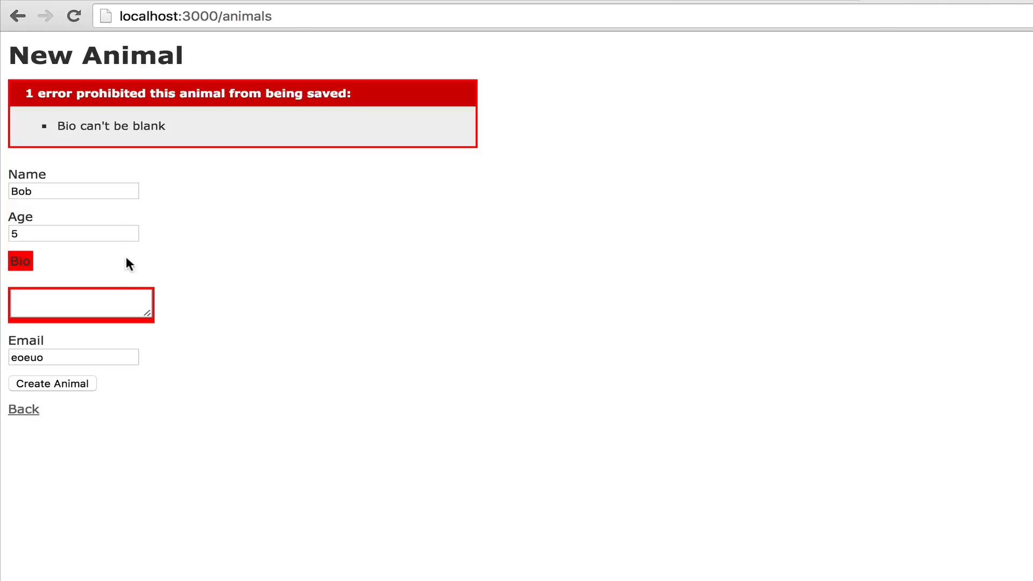
Step: Add the line validates :email, format: { with: /.*@.*/ } to the Animal model
type("ouueoeu")
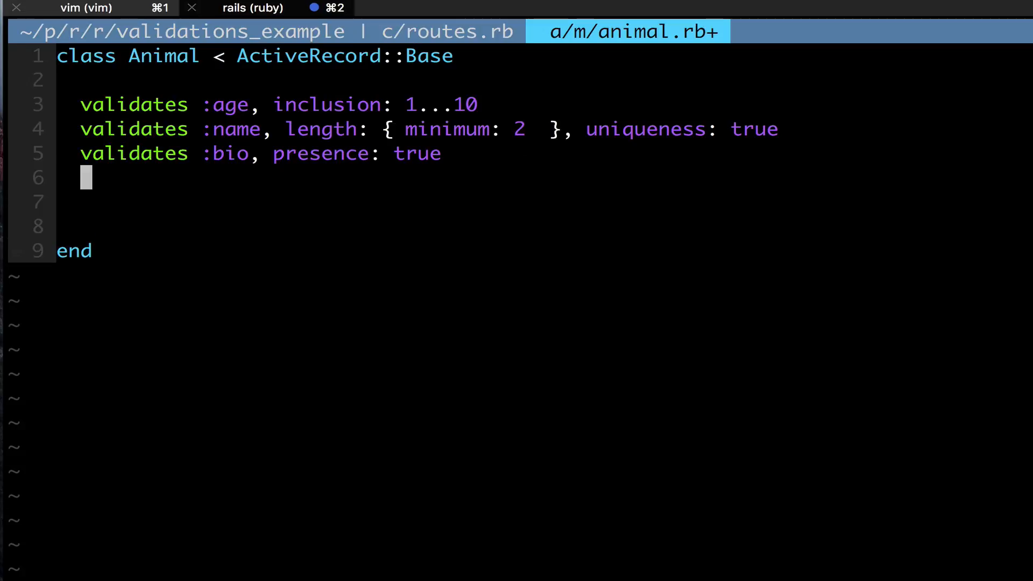
type("validat")
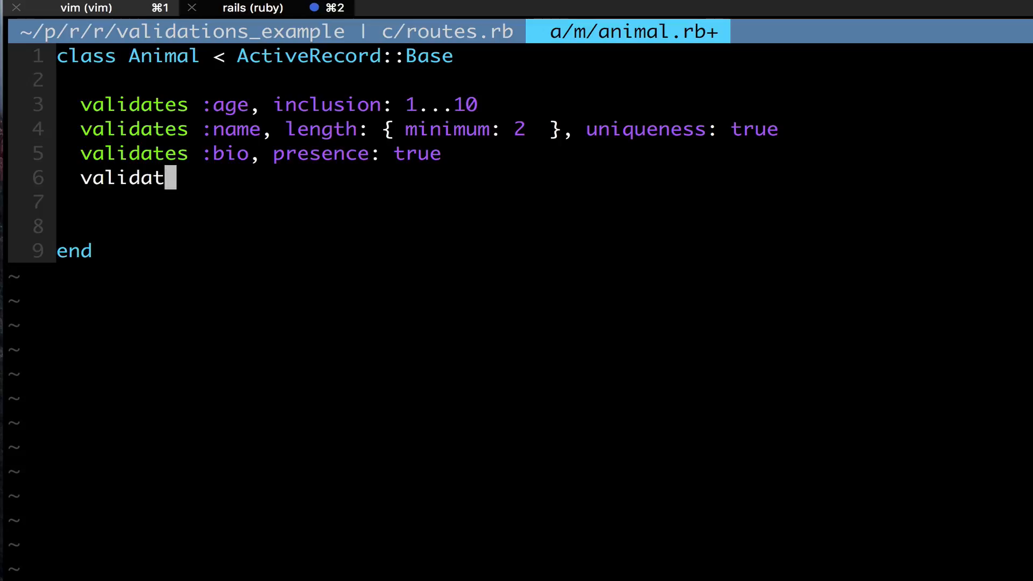
type("es :email")
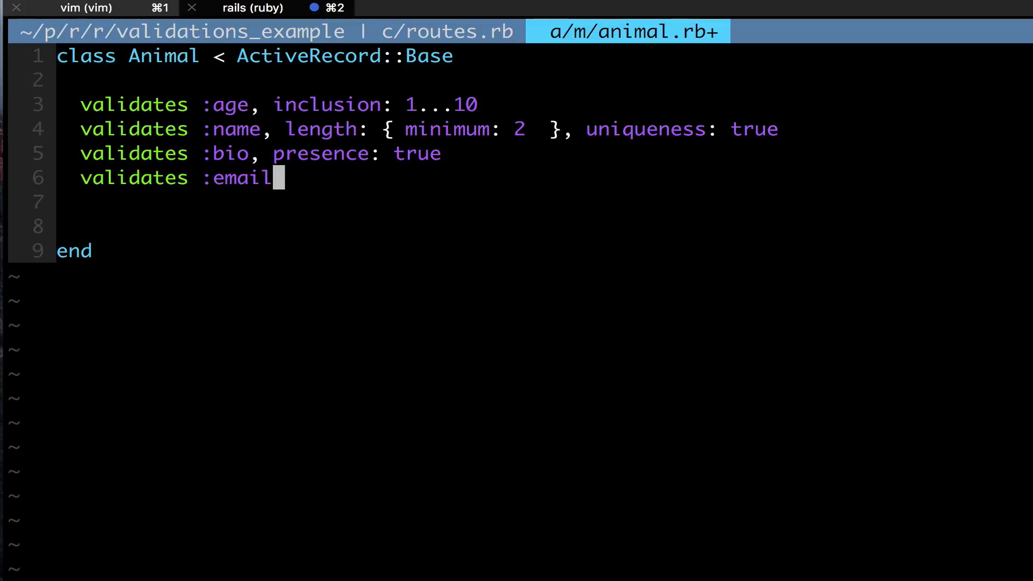
type(", for")
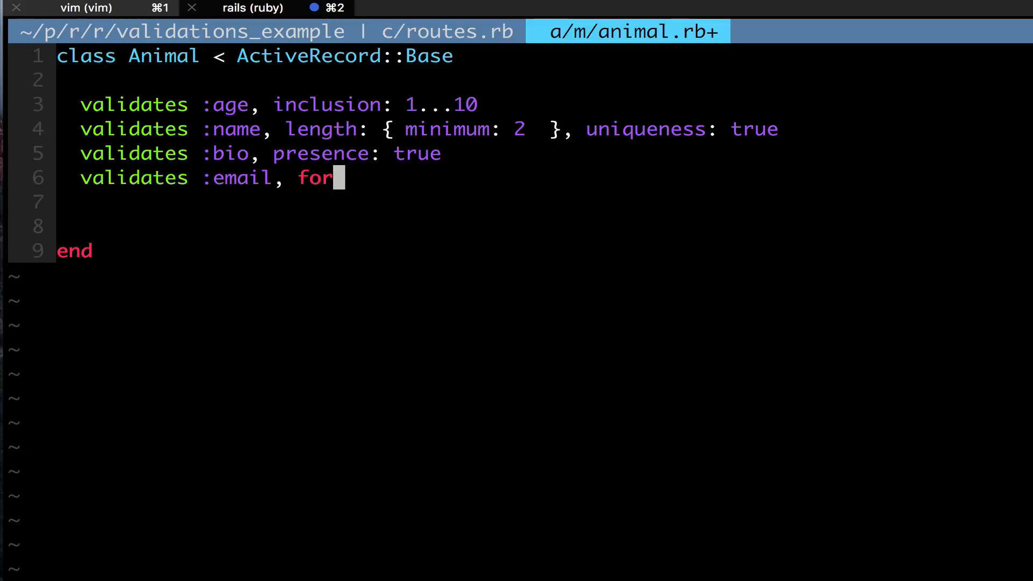
type("mat:")
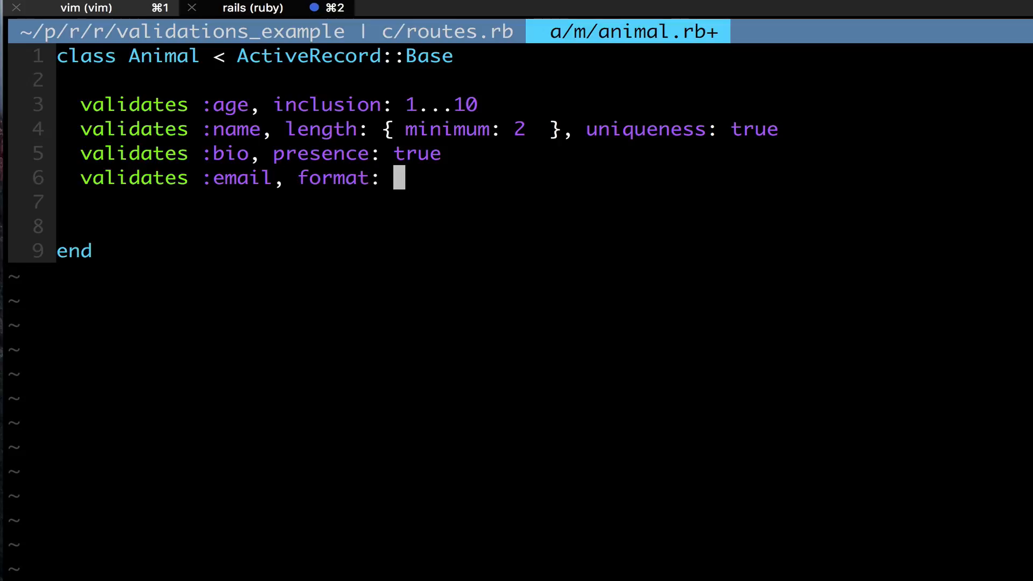
type("{ }")
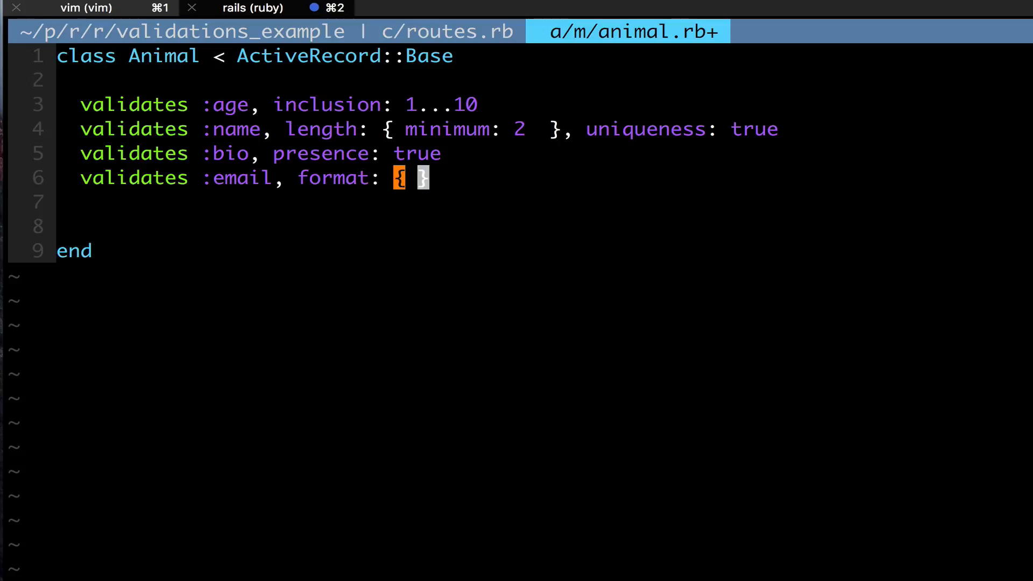
type("with:")
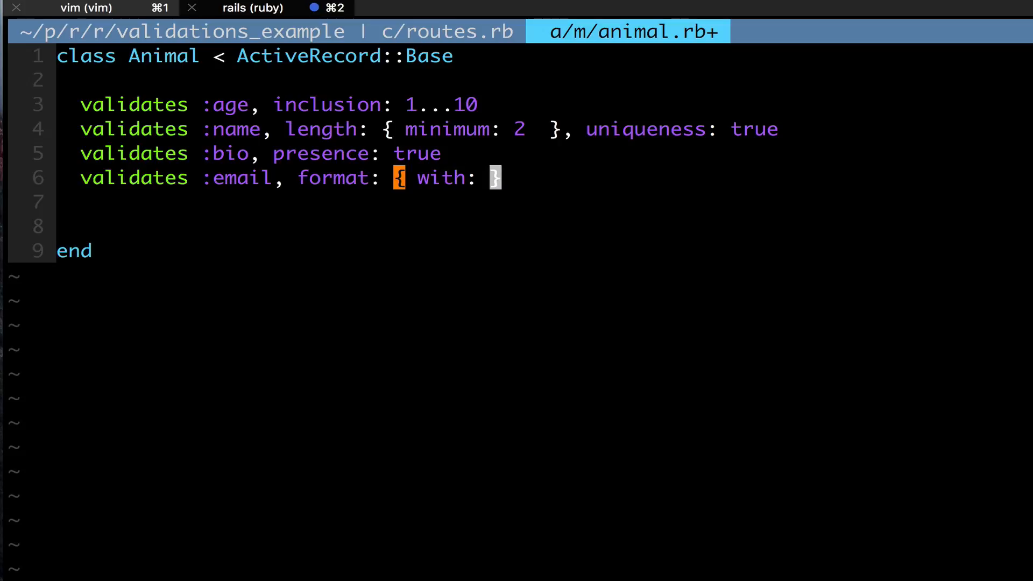
type("//")
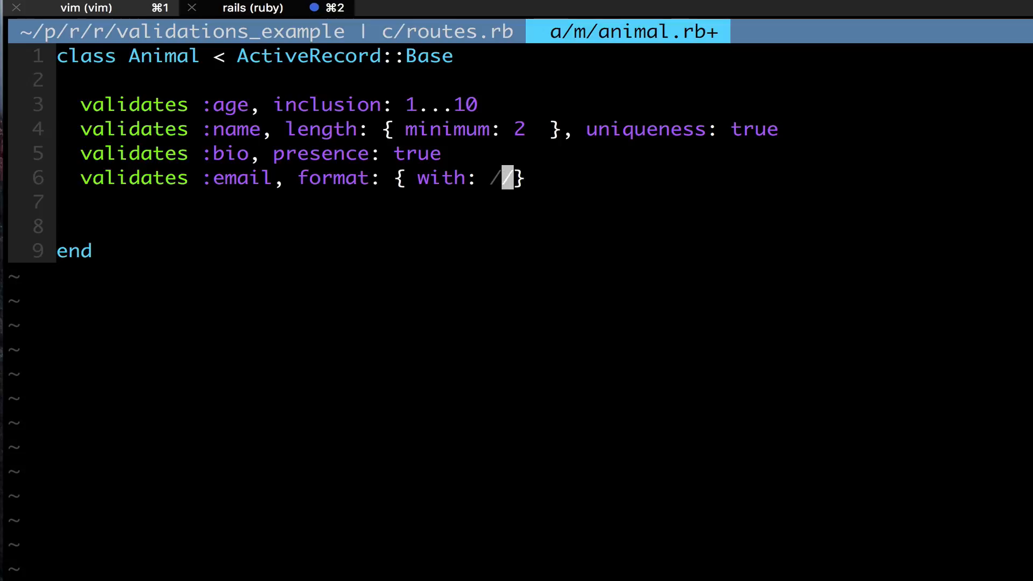
type(".*")
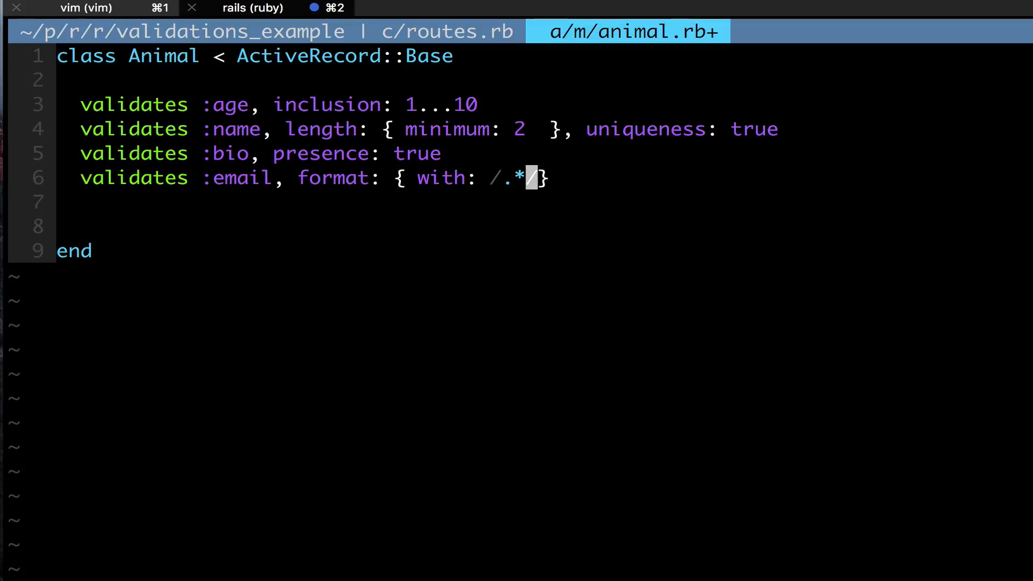
type("@.")
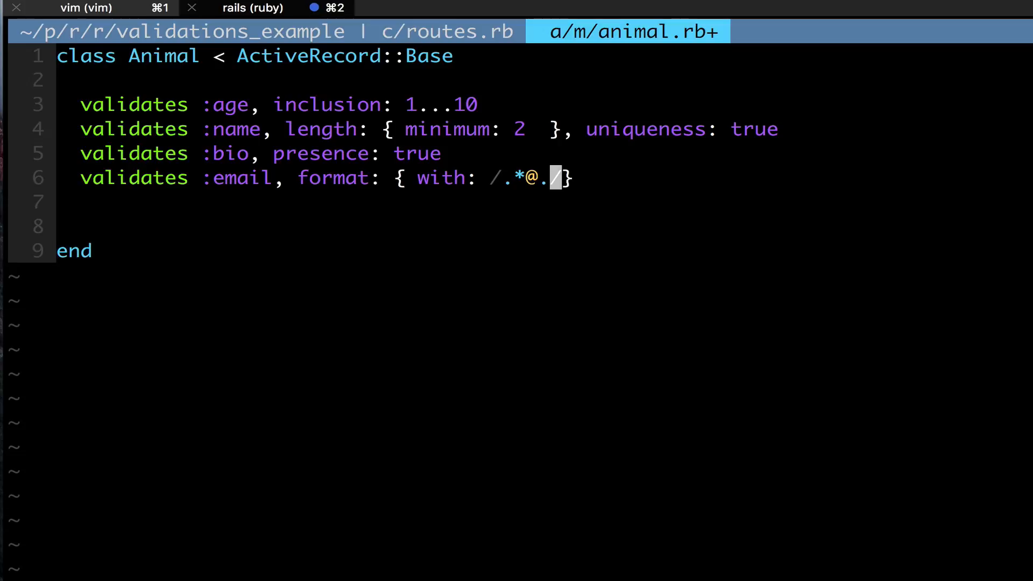
type("*")
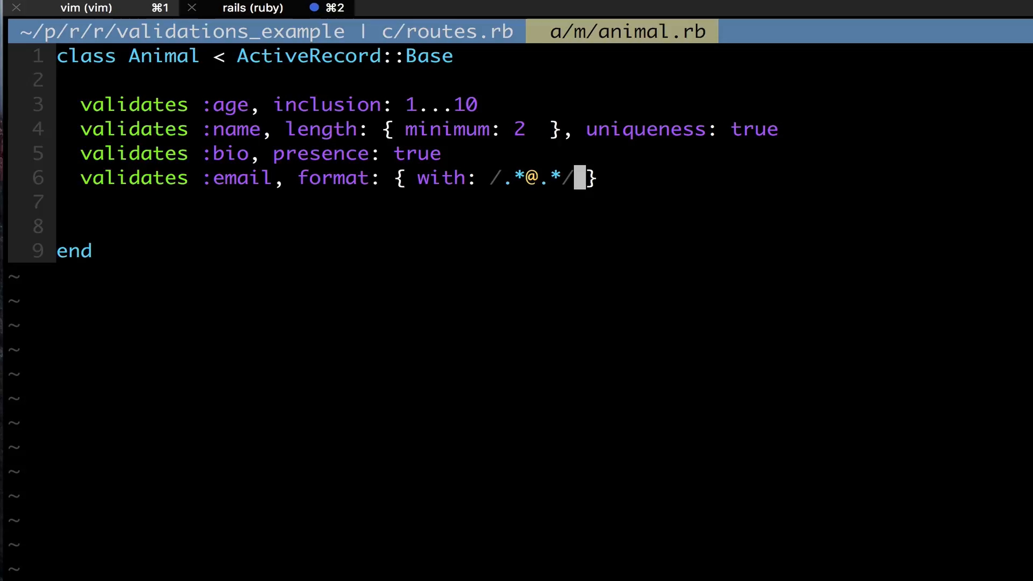
mouse_move(508, 190)
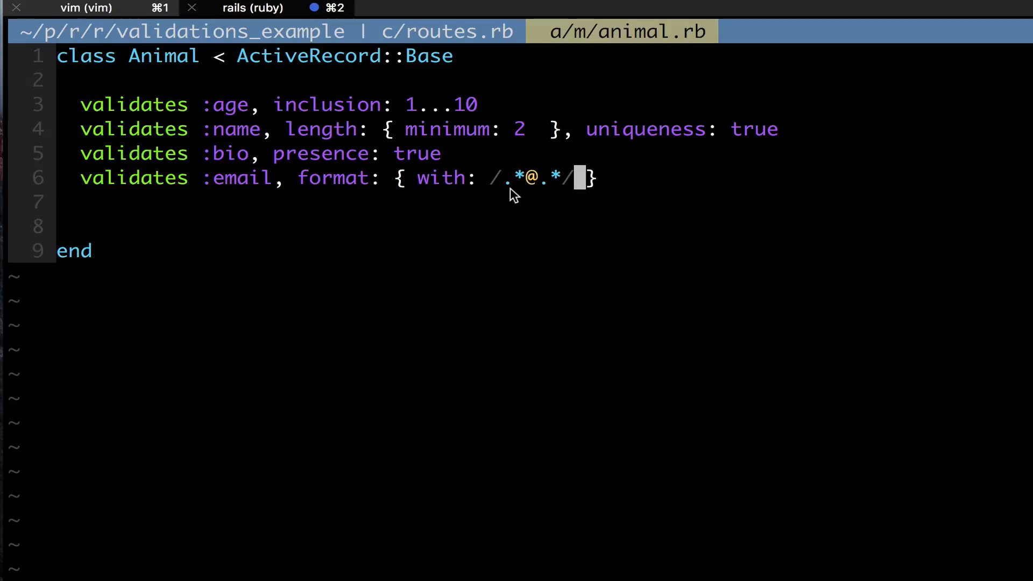
mouse_move(523, 185)
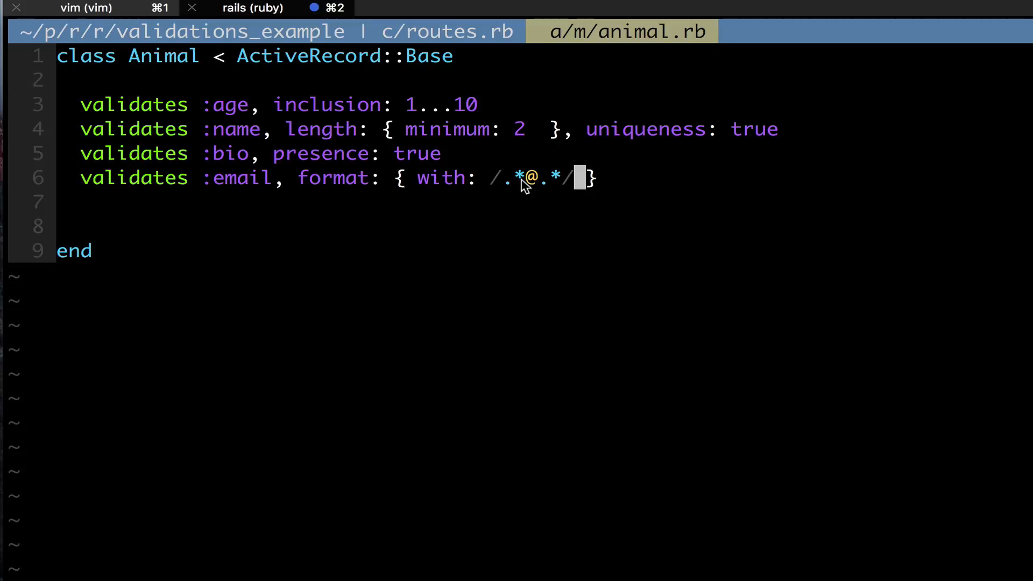
mouse_move(520, 190)
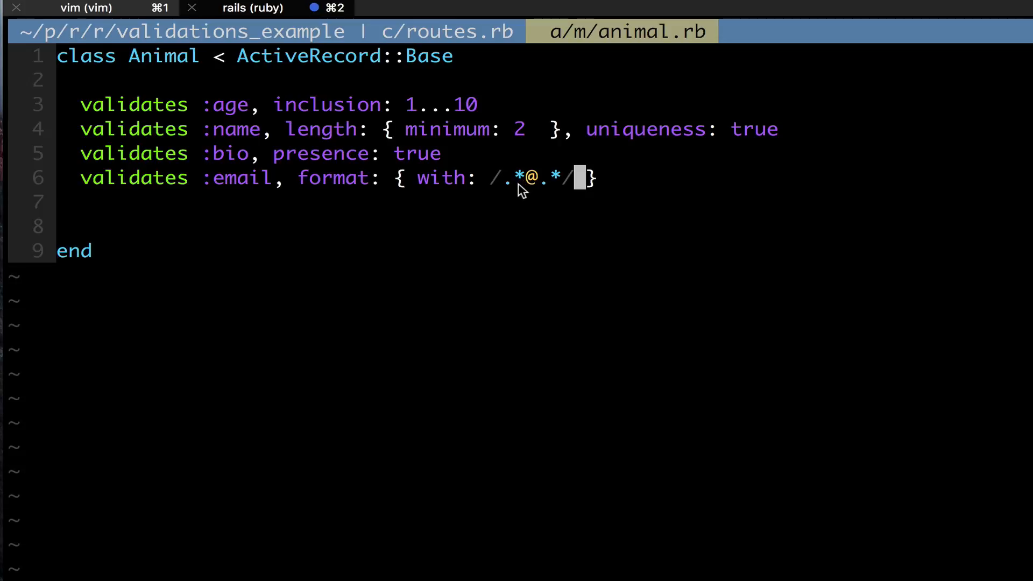
mouse_move(501, 197)
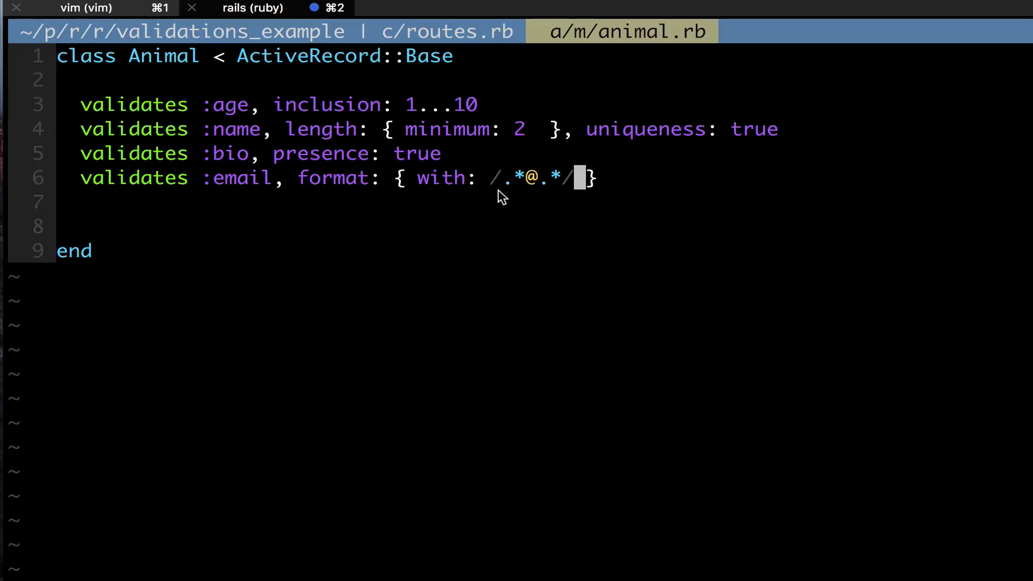
mouse_move(530, 185)
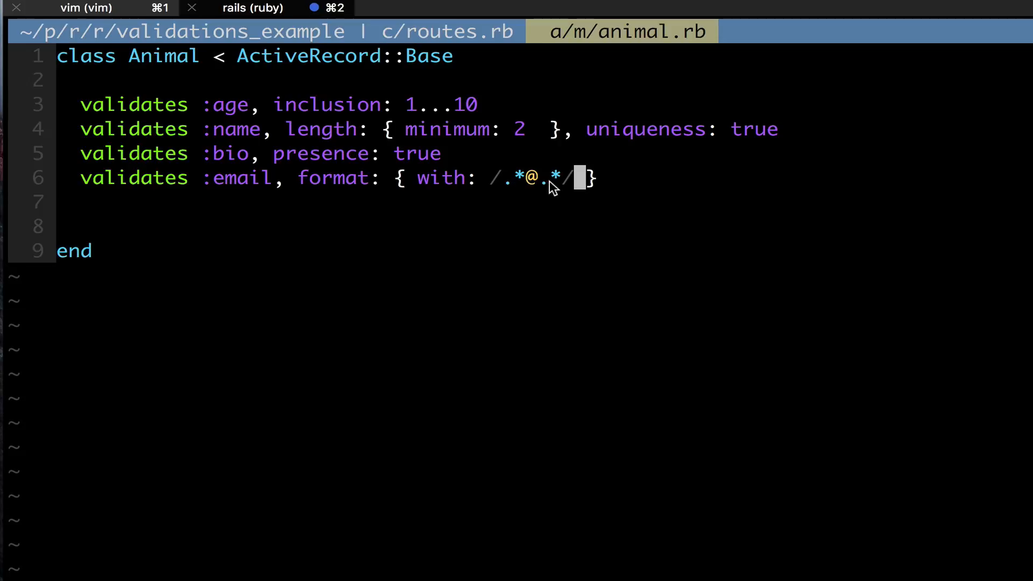
mouse_move(667, 242)
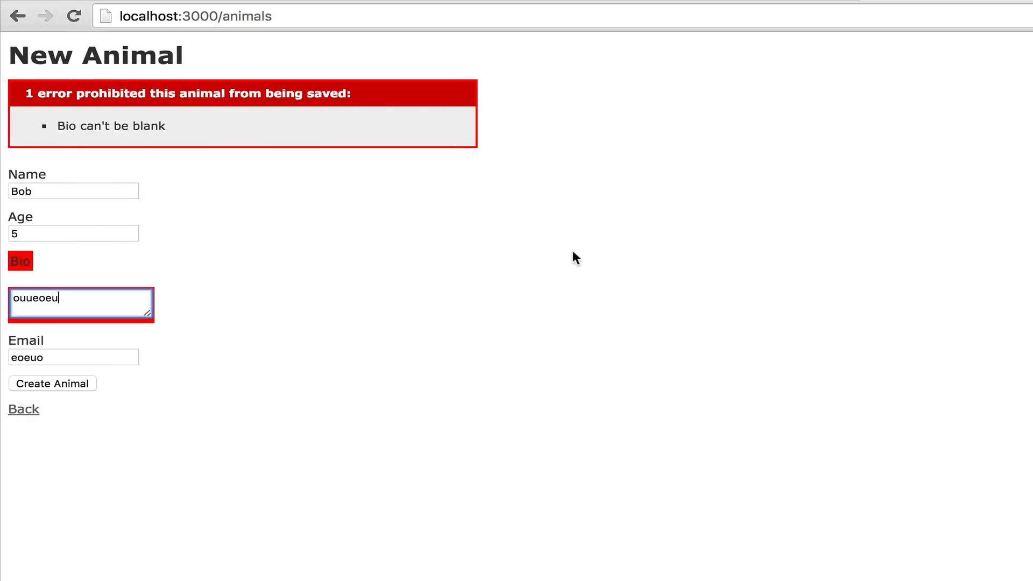
mouse_move(24, 415)
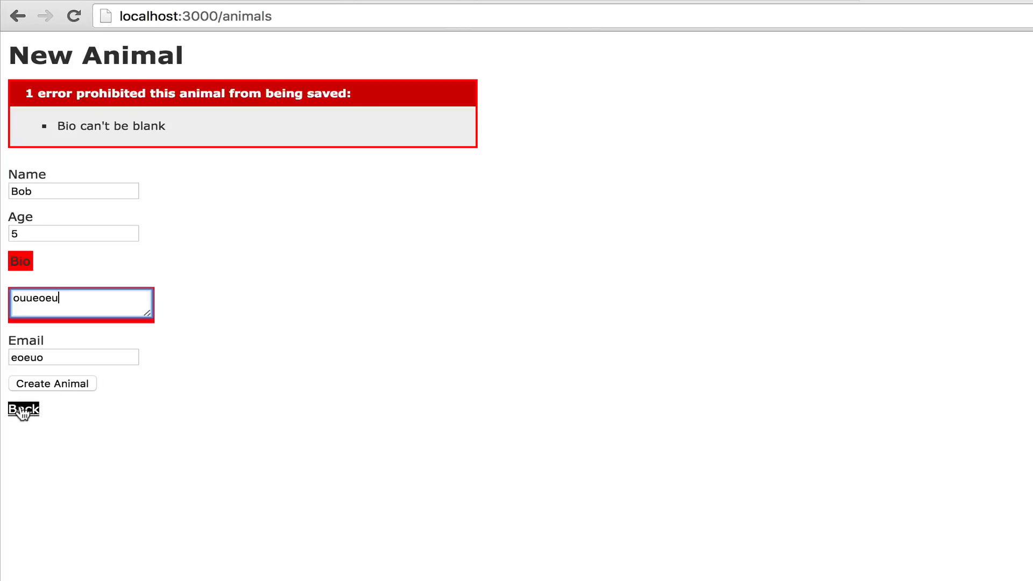
Step: Submit a new animal named Chris with email 'oeuoeu' to confirm it is invalid
left_click(25, 412)
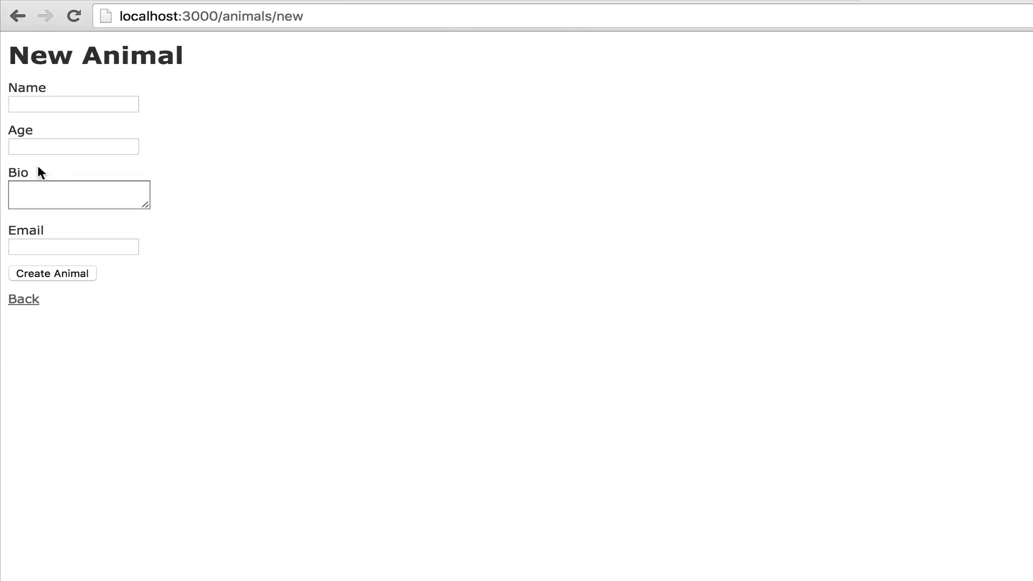
left_click(73, 104)
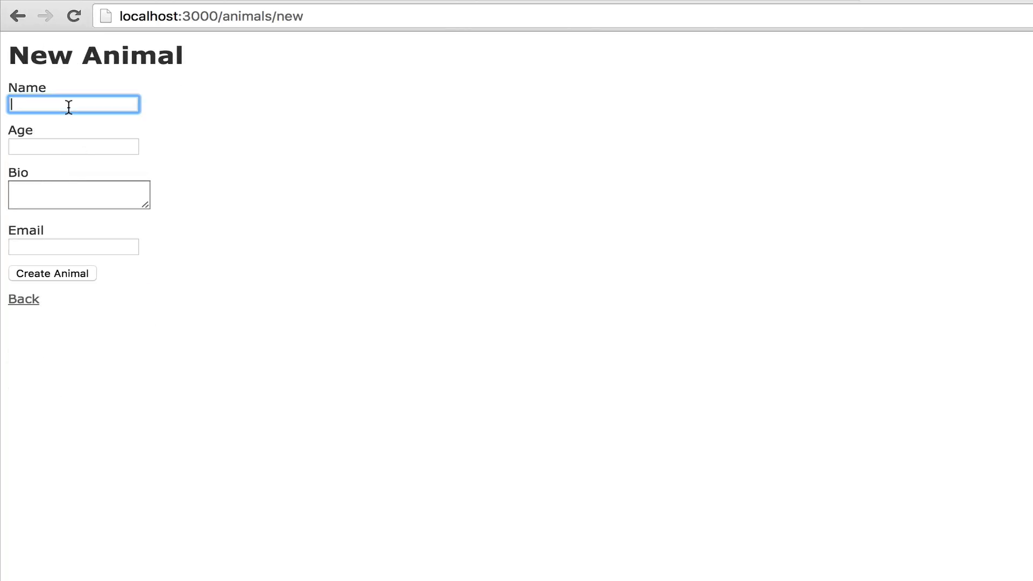
type("Chri")
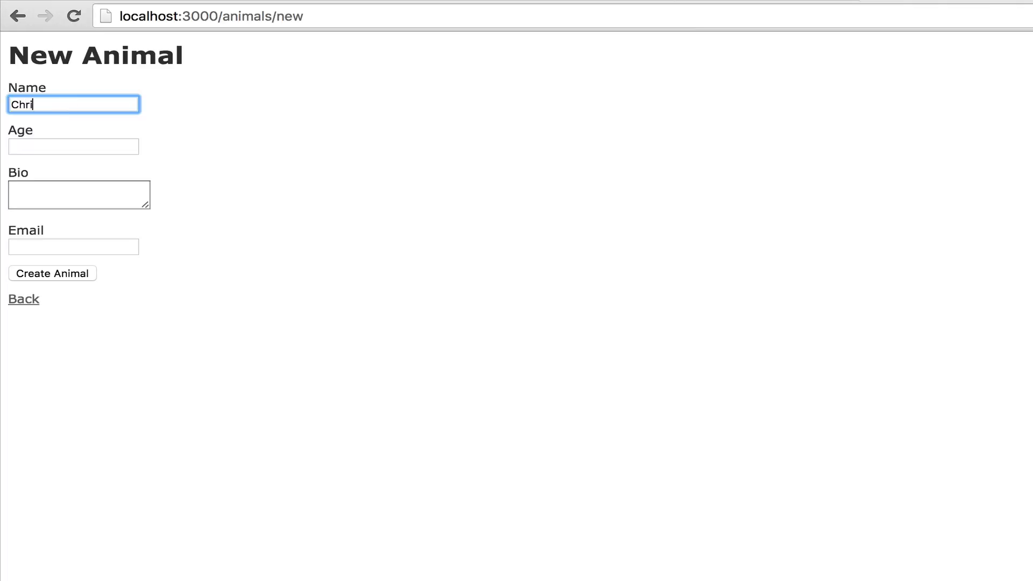
left_click(73, 160)
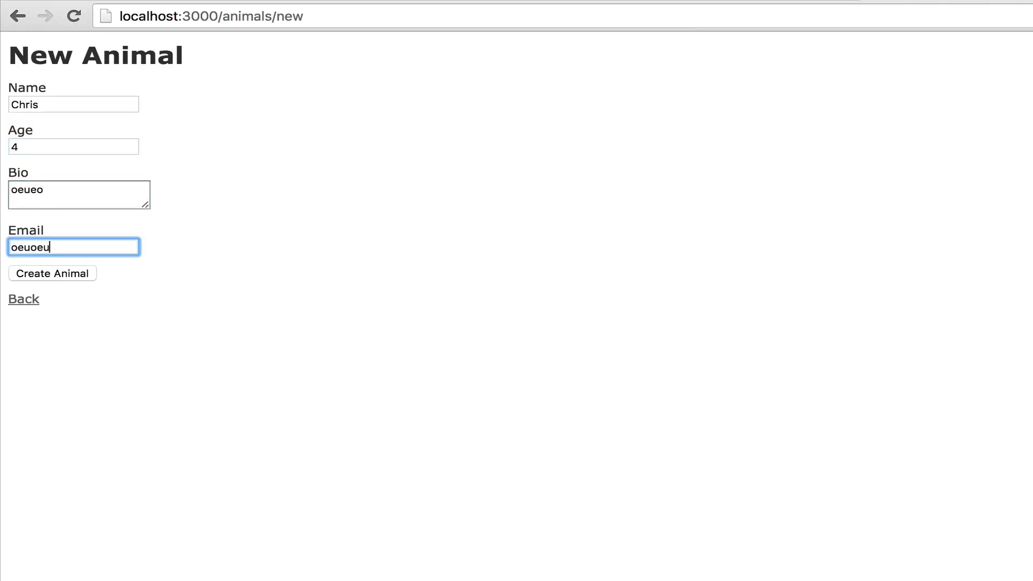
left_click(52, 273)
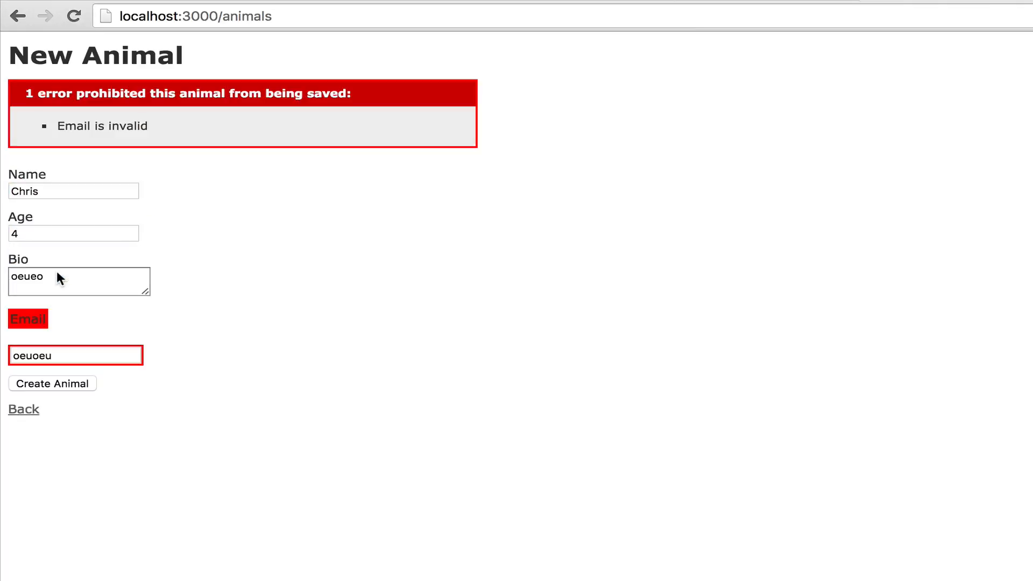
left_click(88, 355)
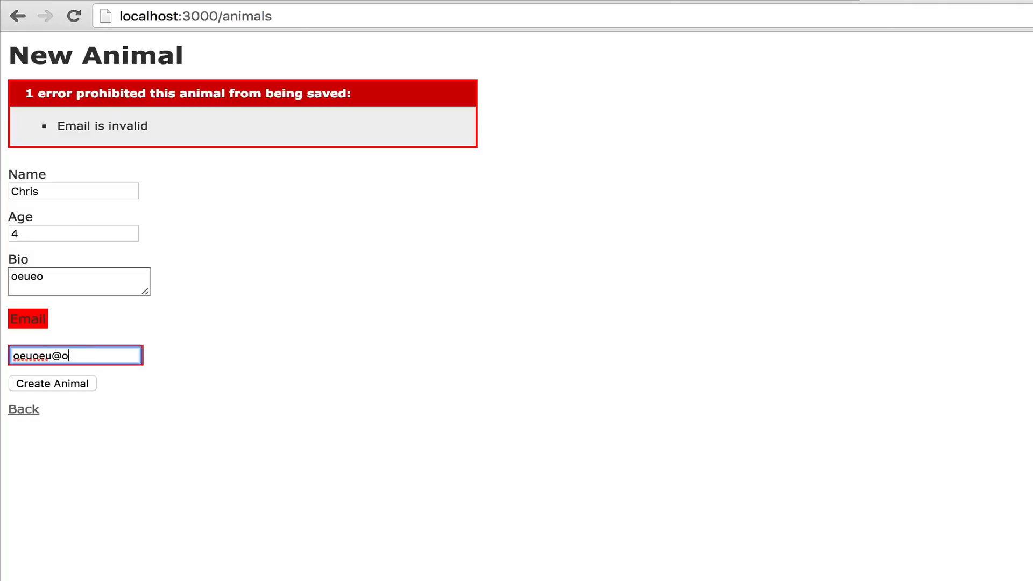
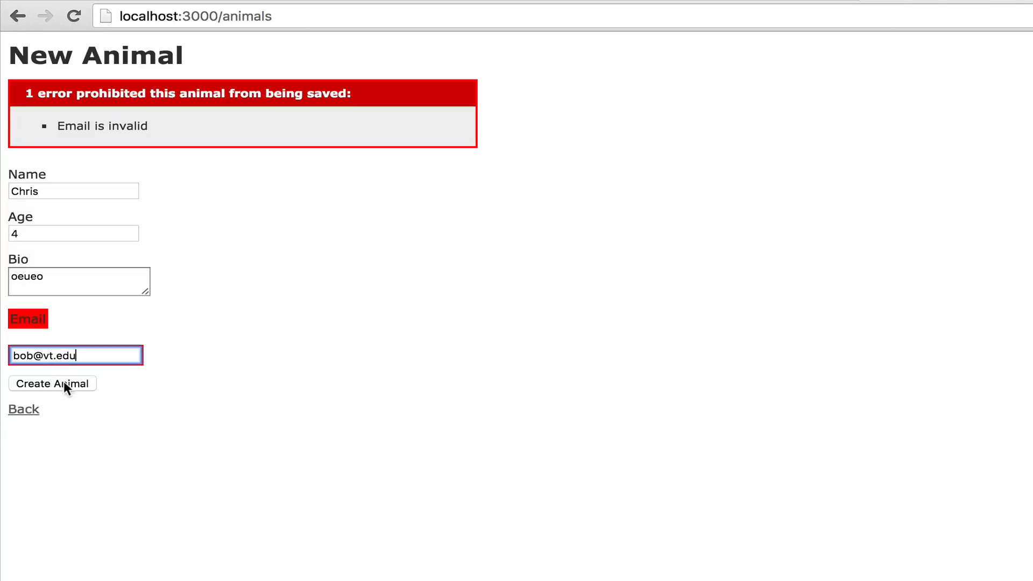
left_click(51, 383)
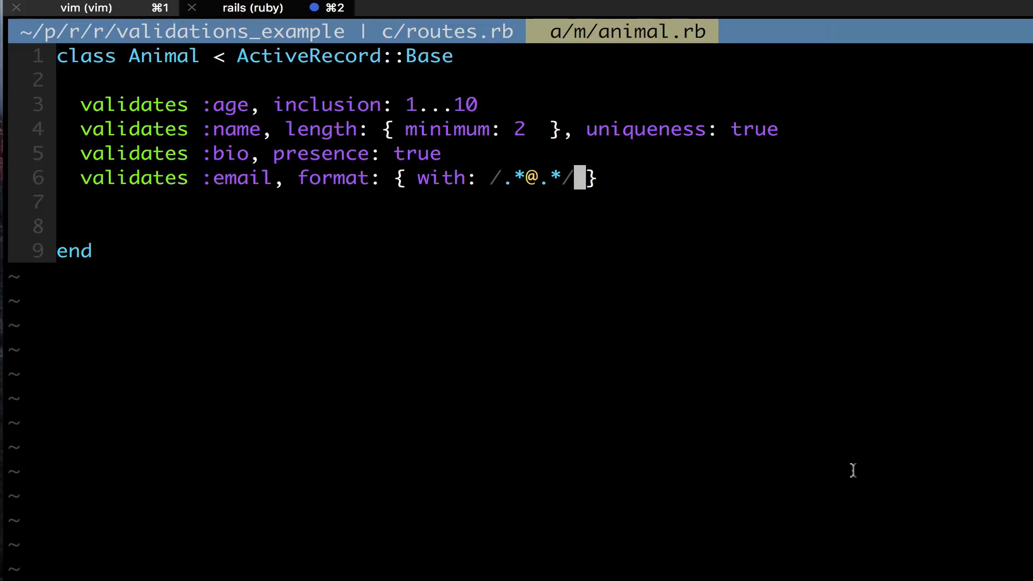
mouse_move(803, 373)
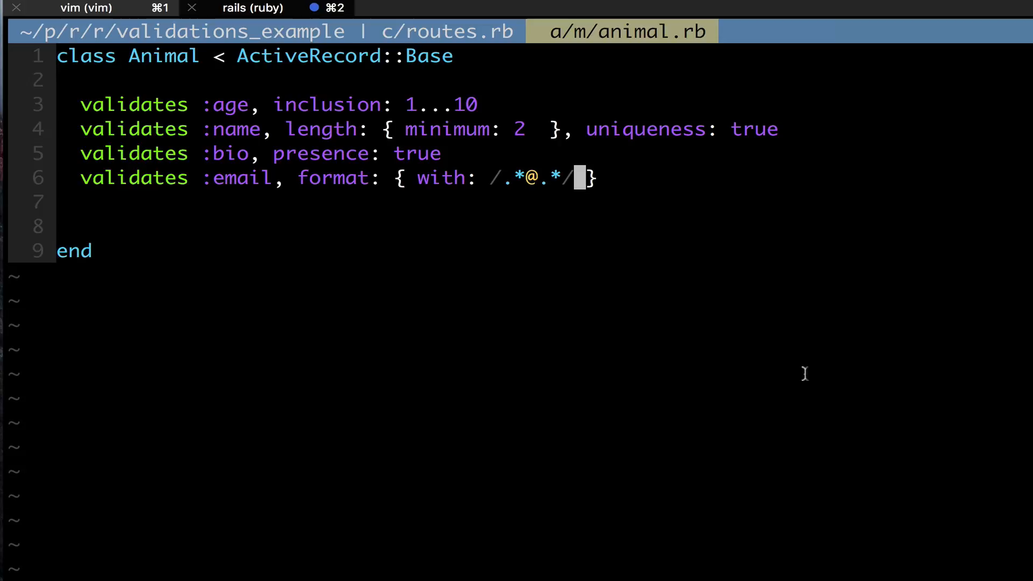